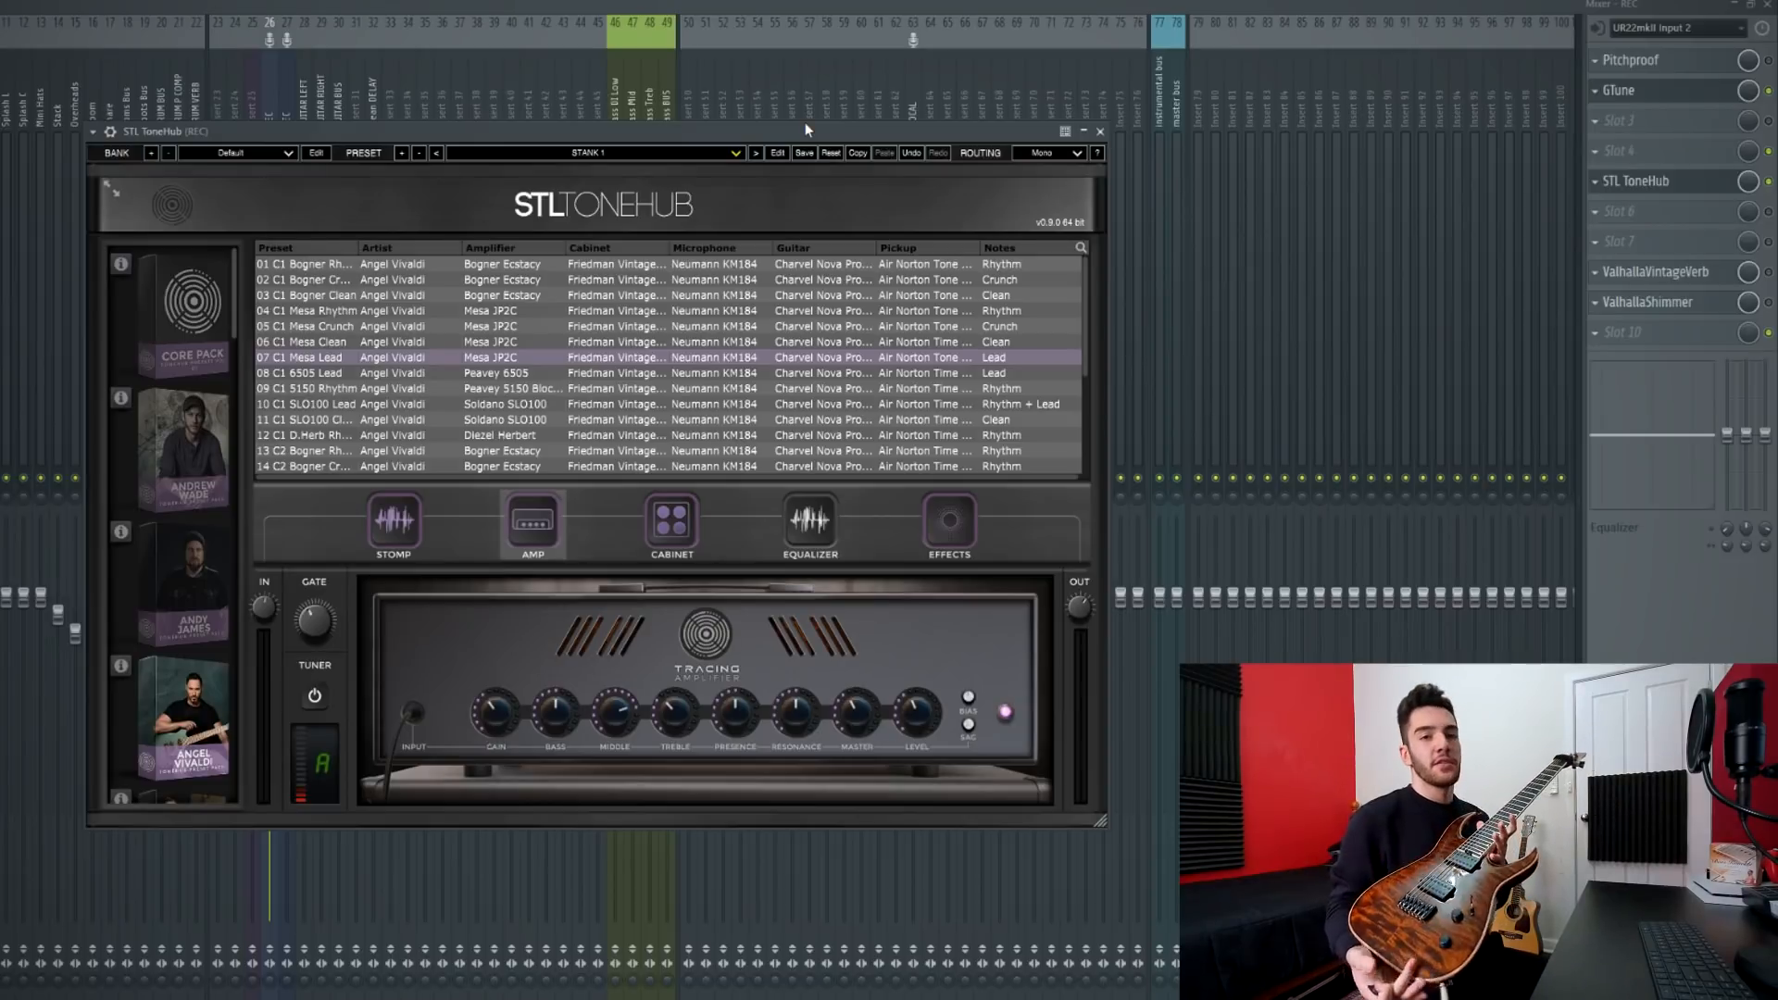
# Switch to the Core Pack bank, review amp, cabinet and EQ pages, and load 17 Archon H Gain
pyautogui.click(393, 524)
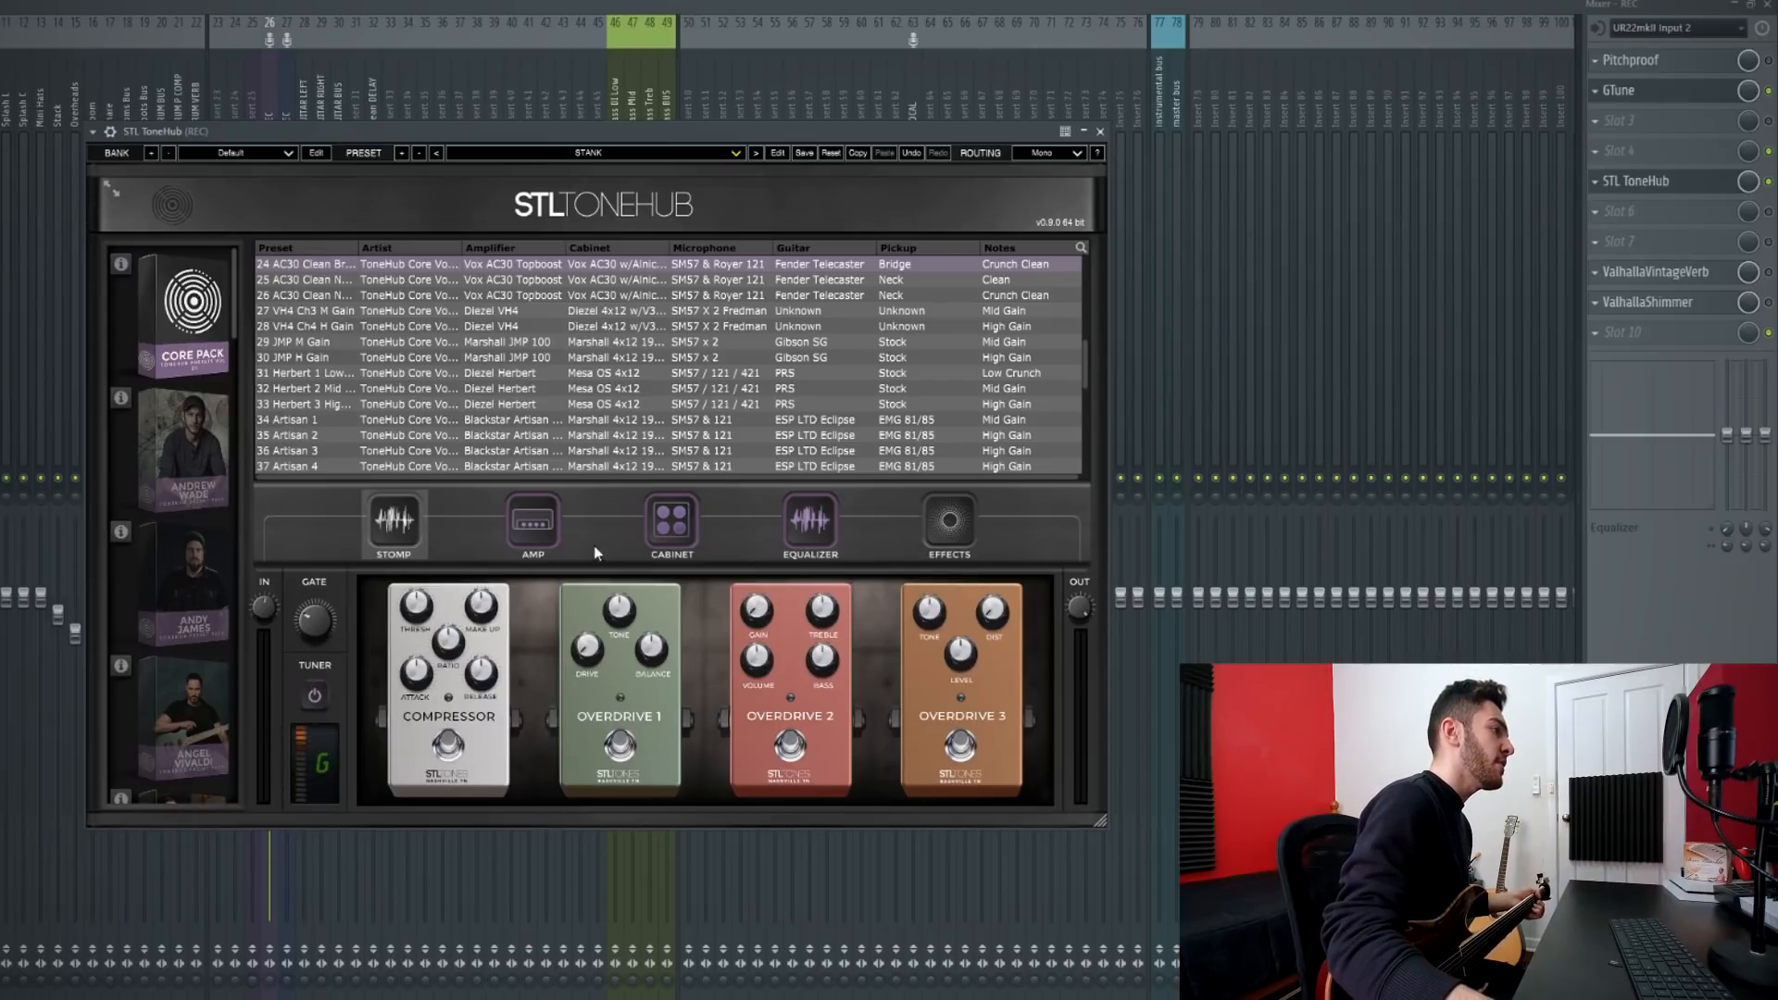
pyautogui.click(531, 526)
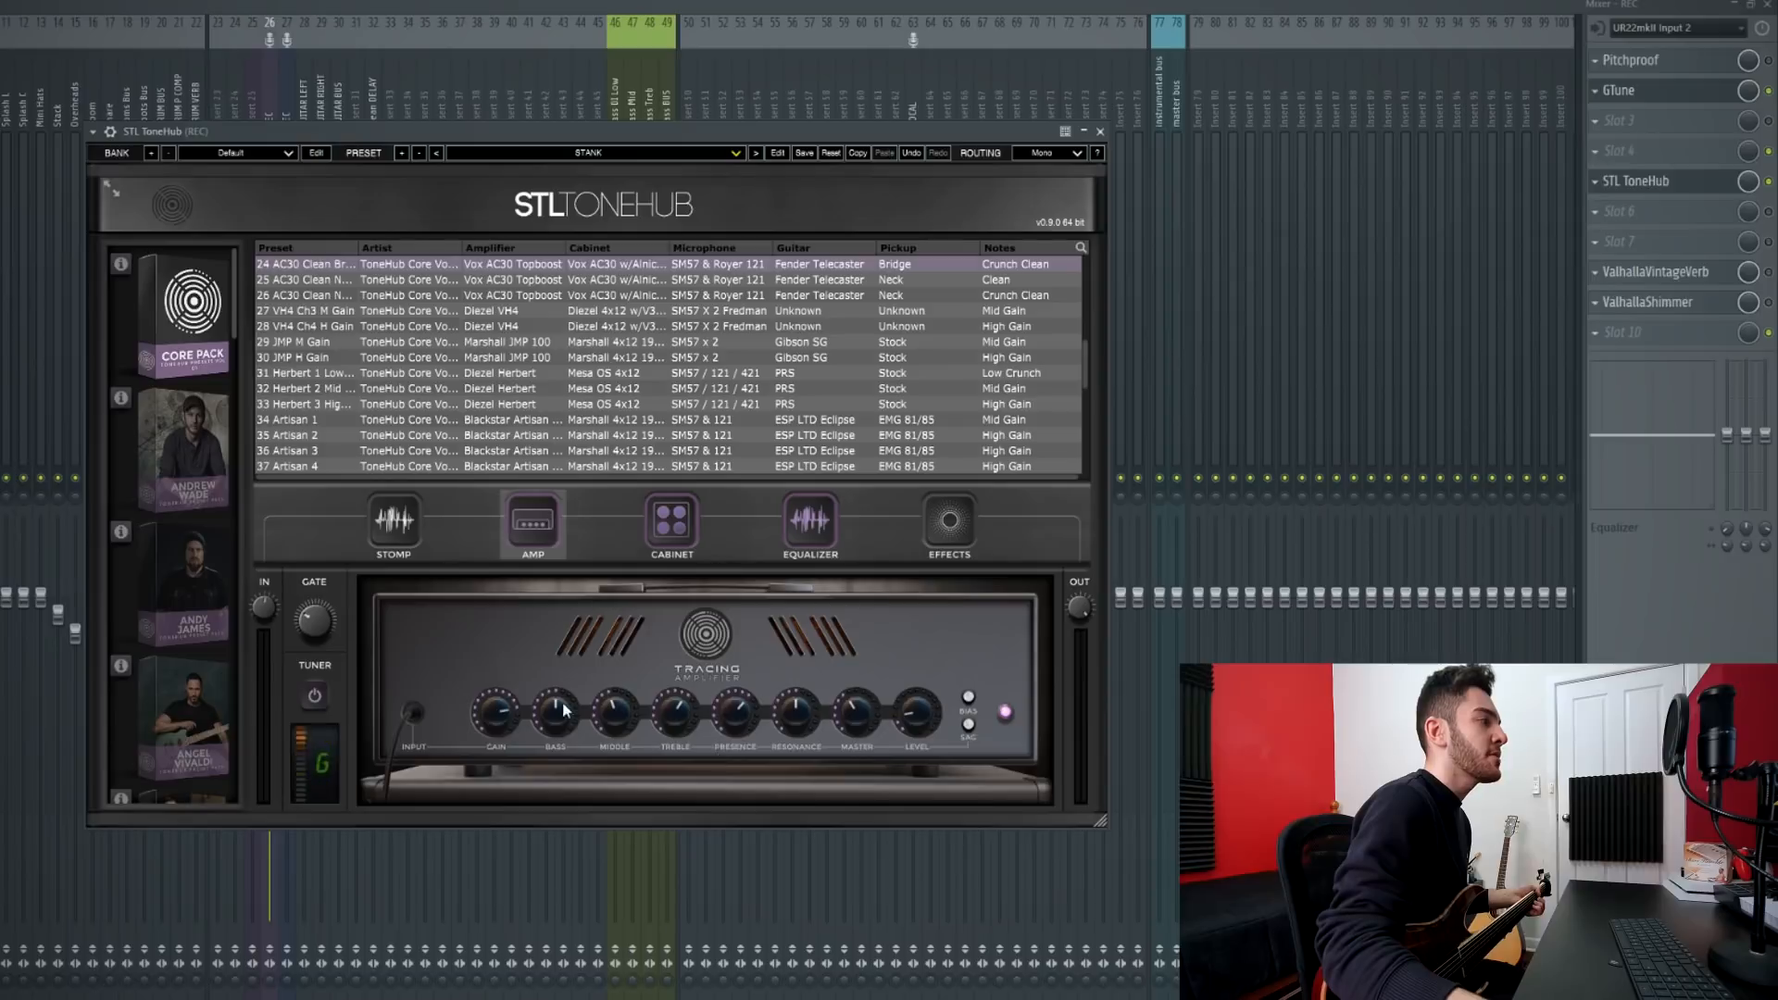
pyautogui.click(669, 526)
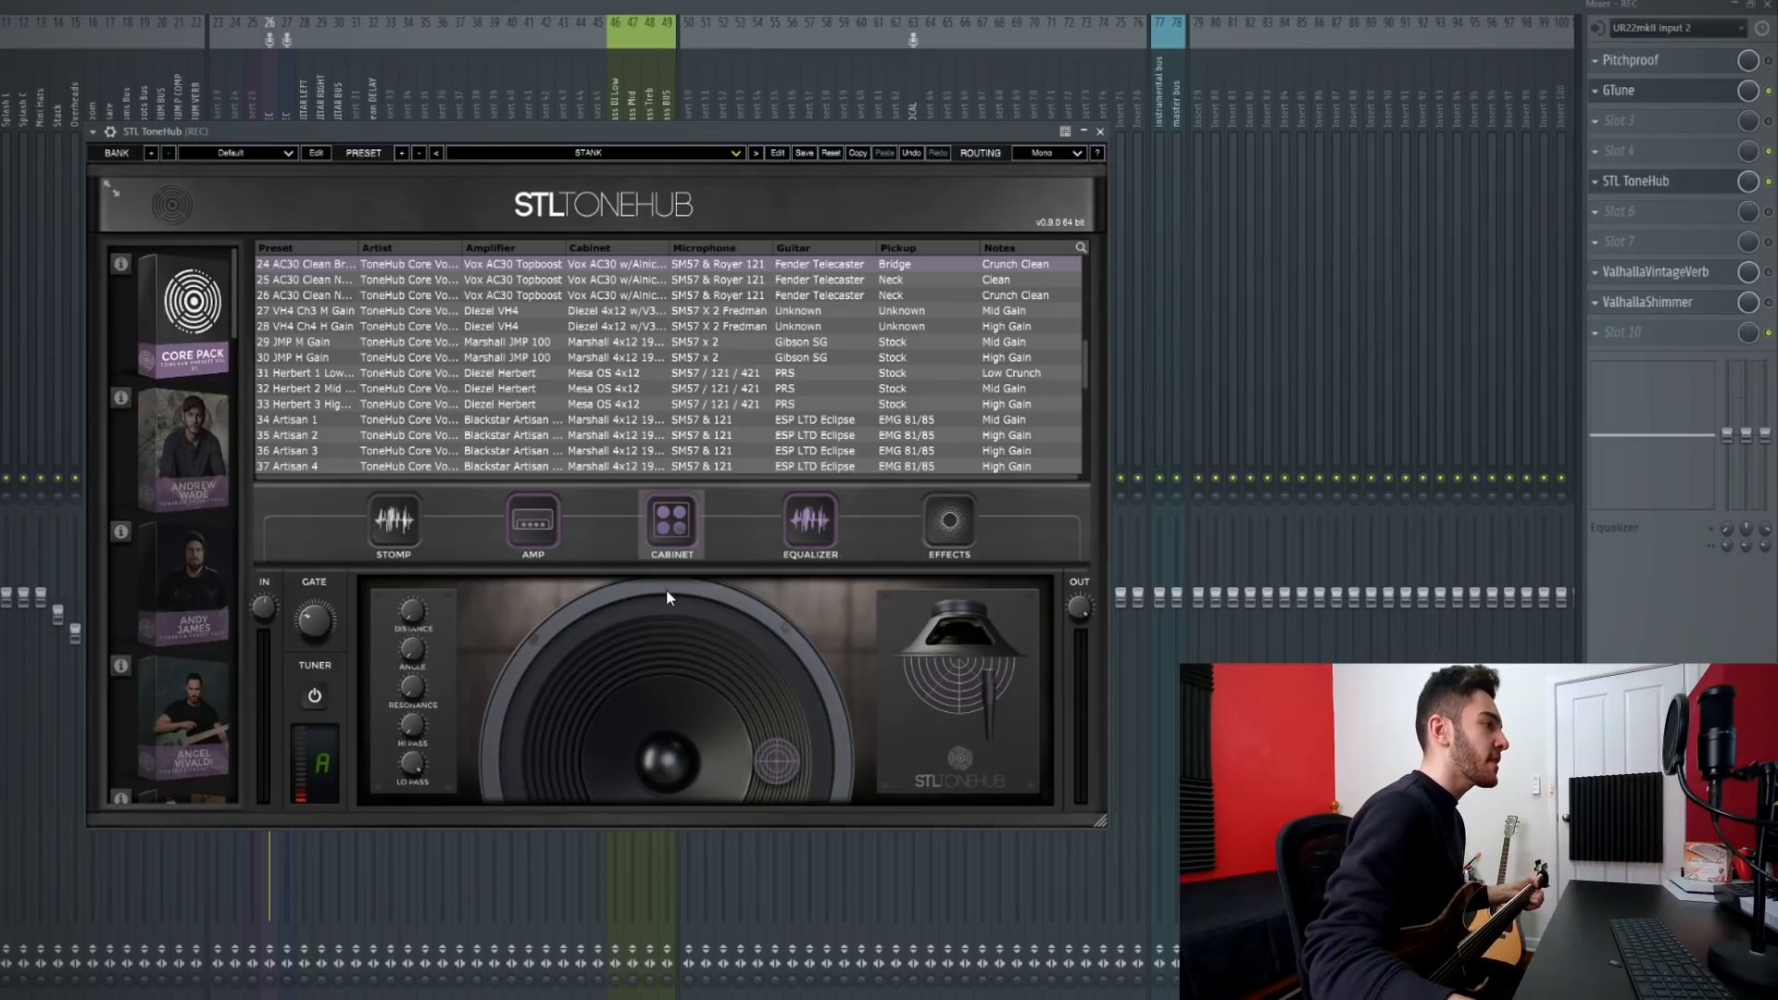
pyautogui.click(811, 524)
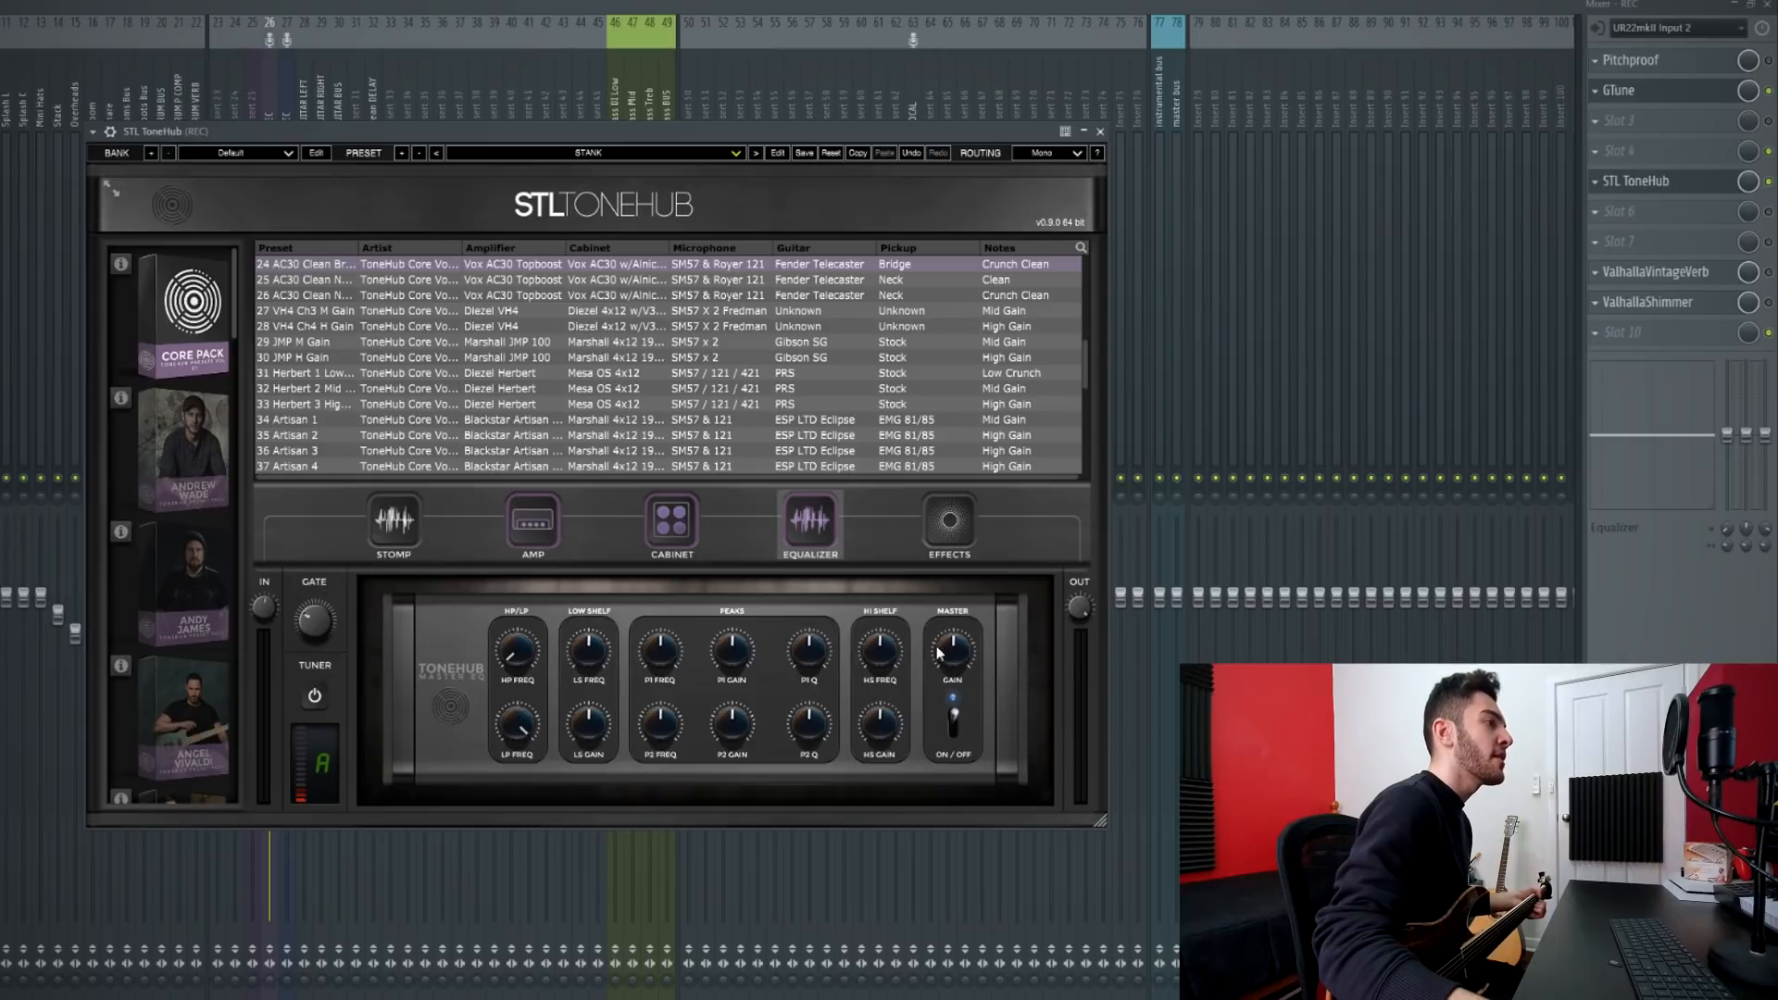
pyautogui.moveTo(914, 746)
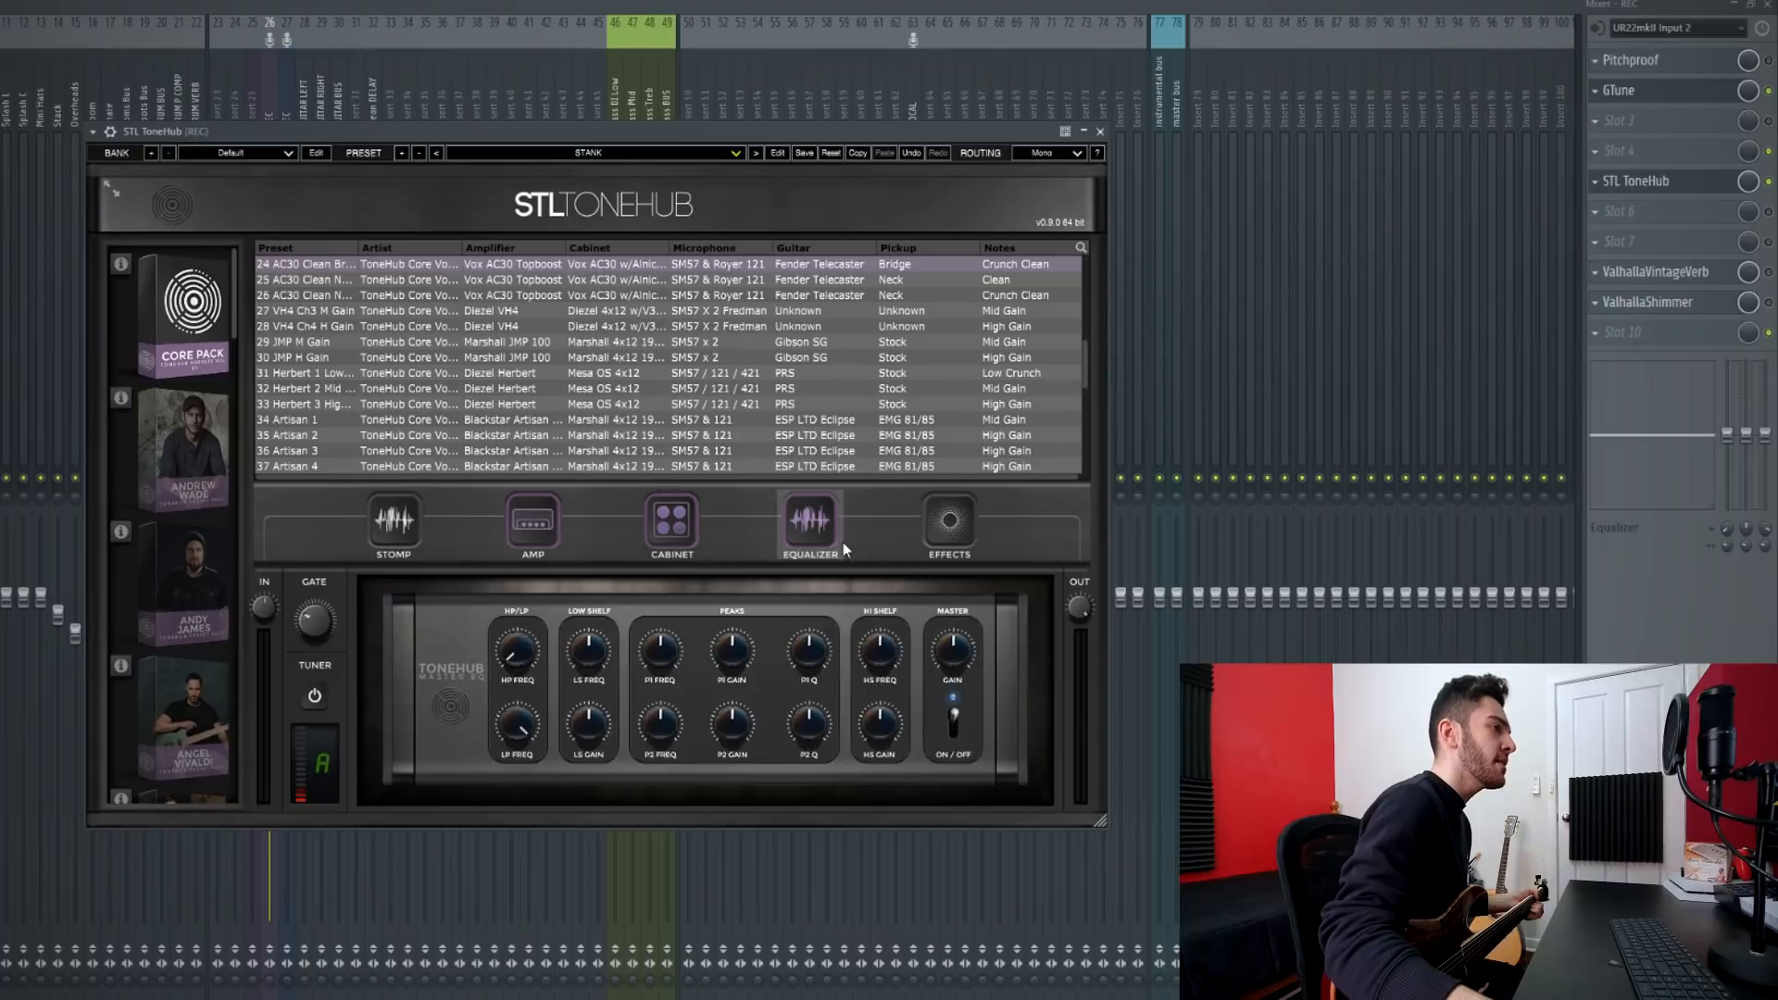
pyautogui.click(946, 526)
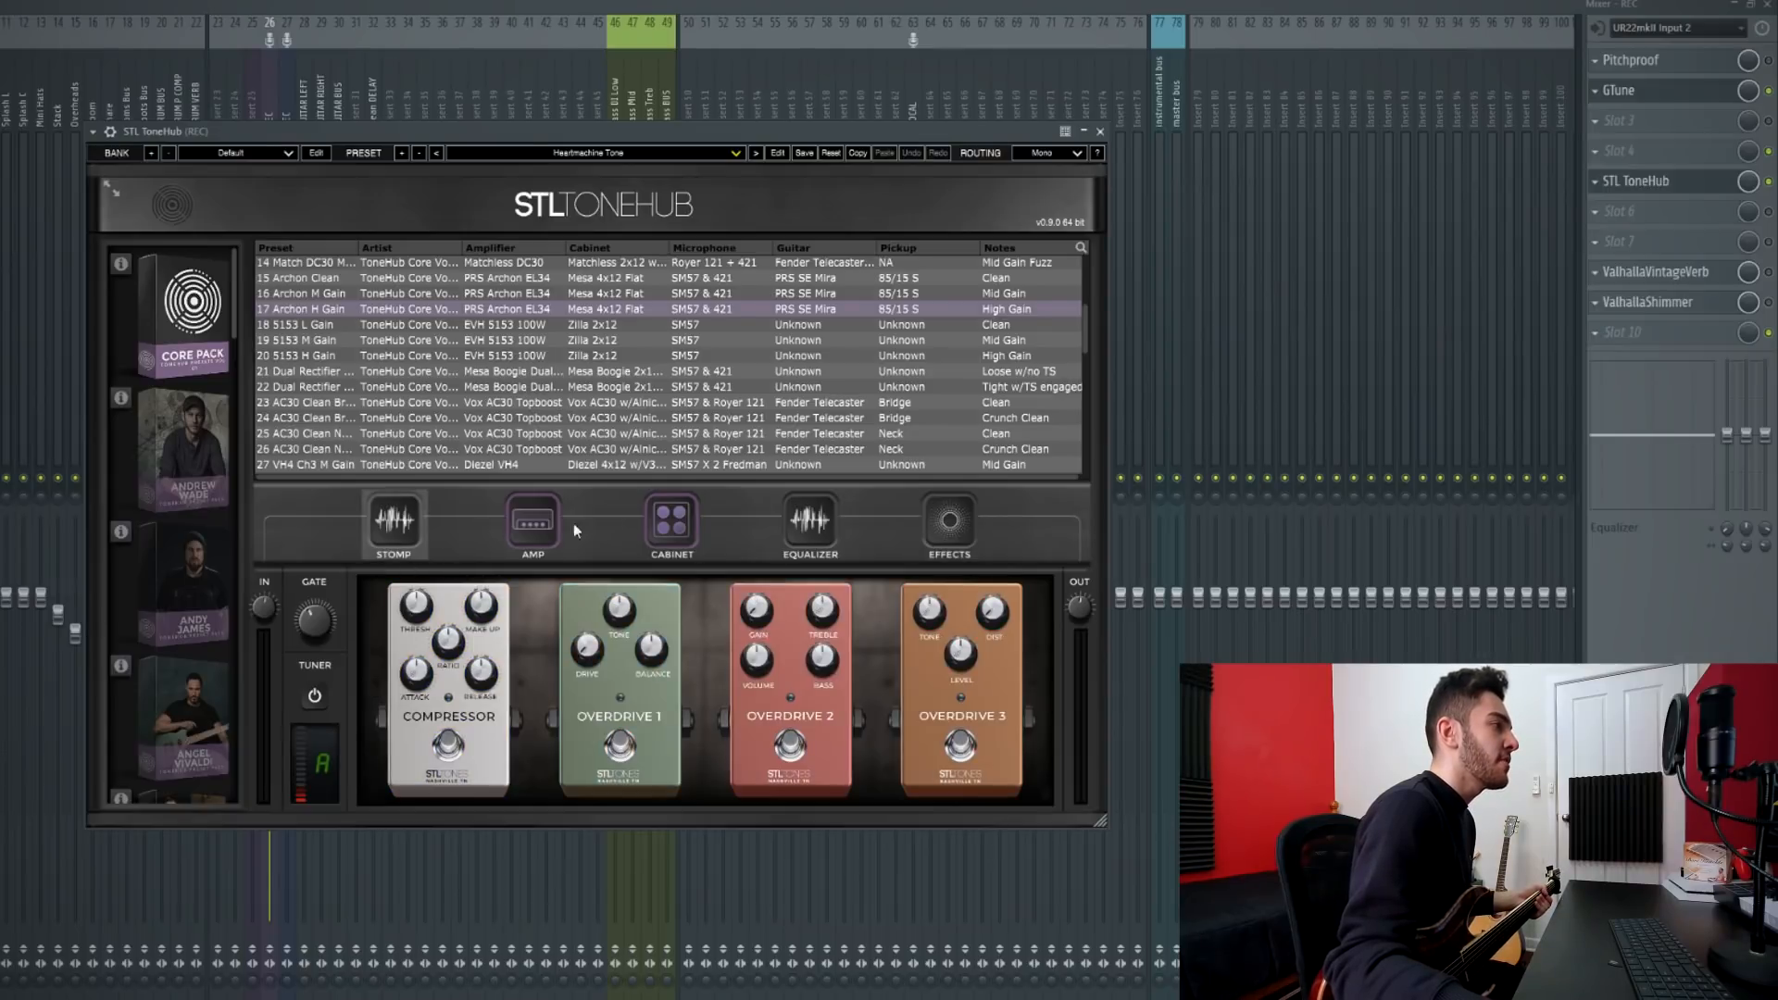
# Review the Archon H Gain's chorus, flanger, phaser and tremolo pedals, then return to its amp head
pyautogui.click(948, 526)
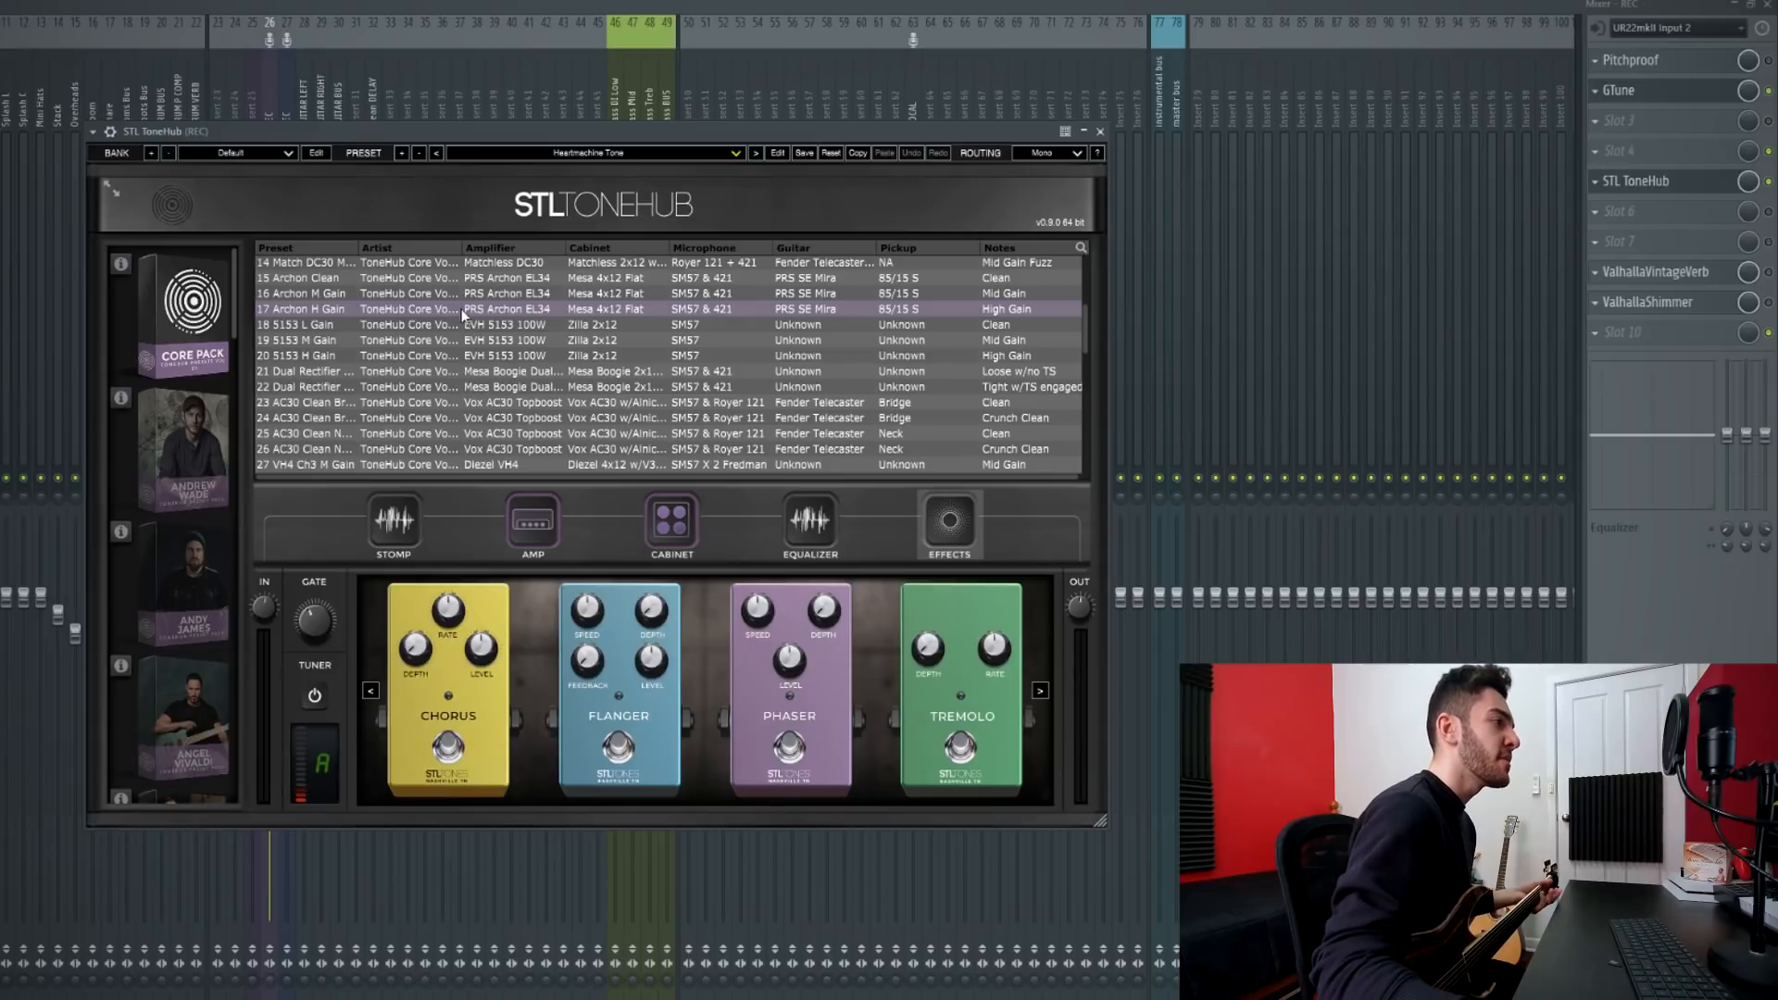
pyautogui.moveTo(563, 448)
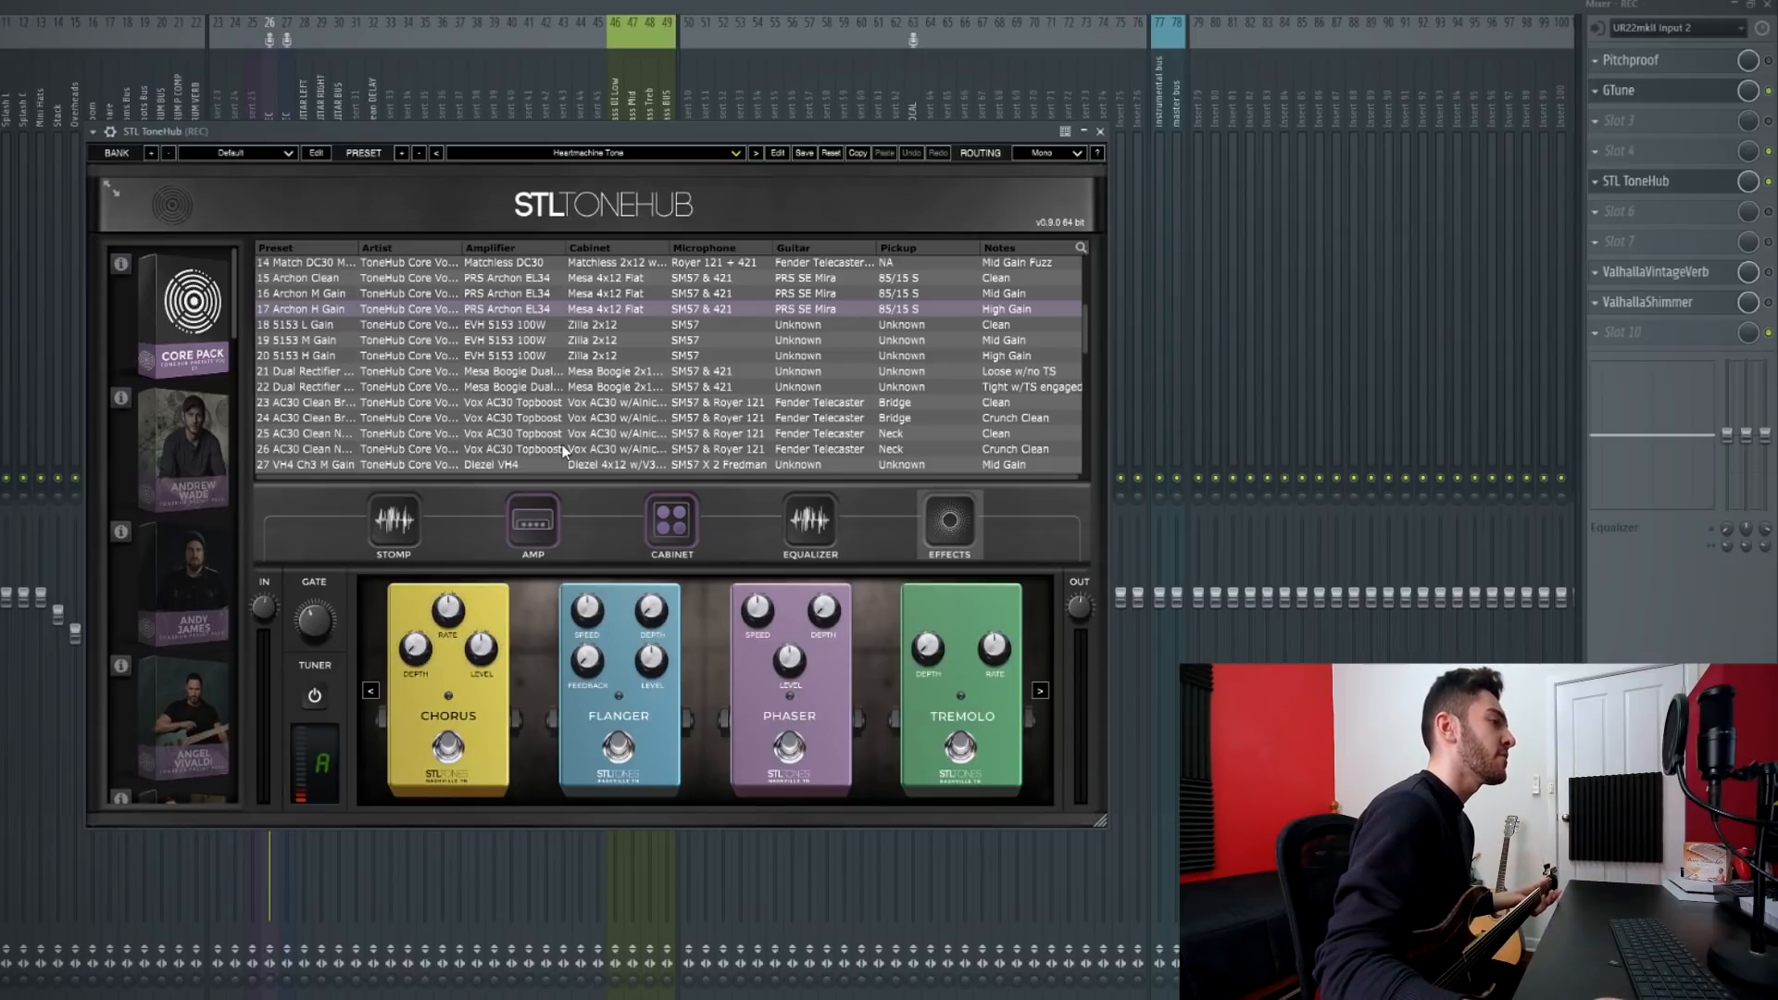
pyautogui.click(531, 524)
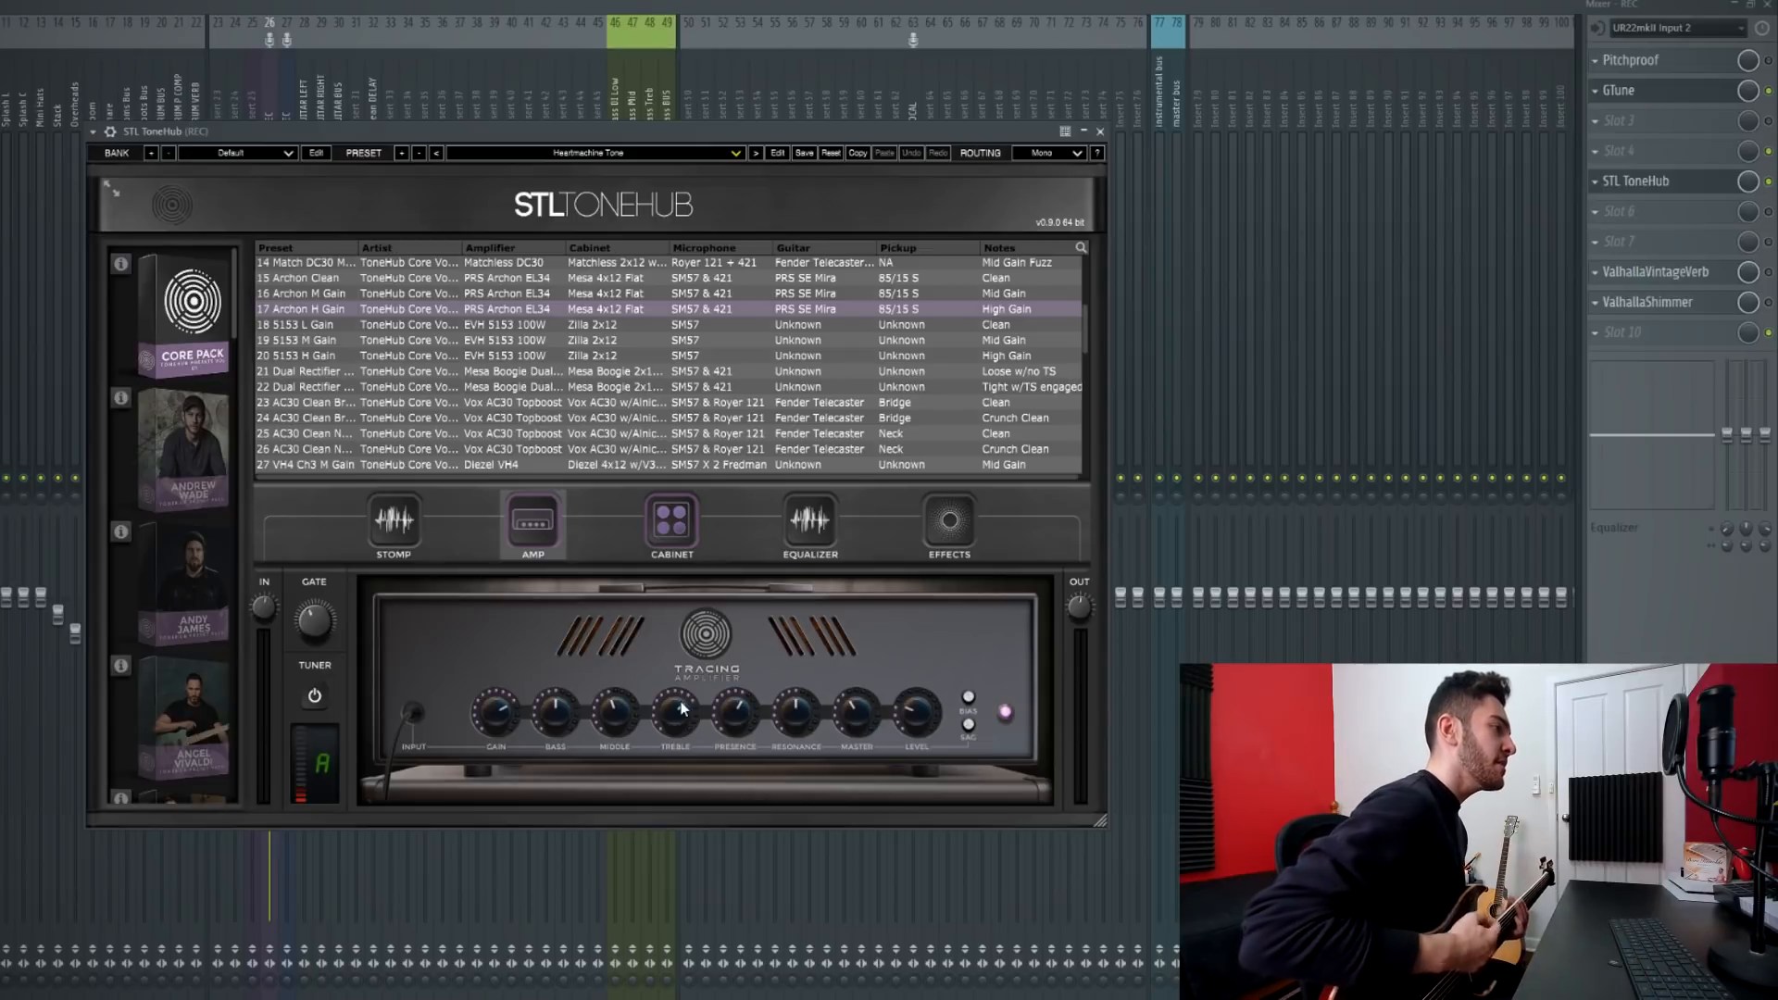
# Raise the Archon amp's Treble knob slightly, then return to the compressor and overdrive pedals
pyautogui.moveTo(674, 711); pyautogui.dragTo(674, 680)
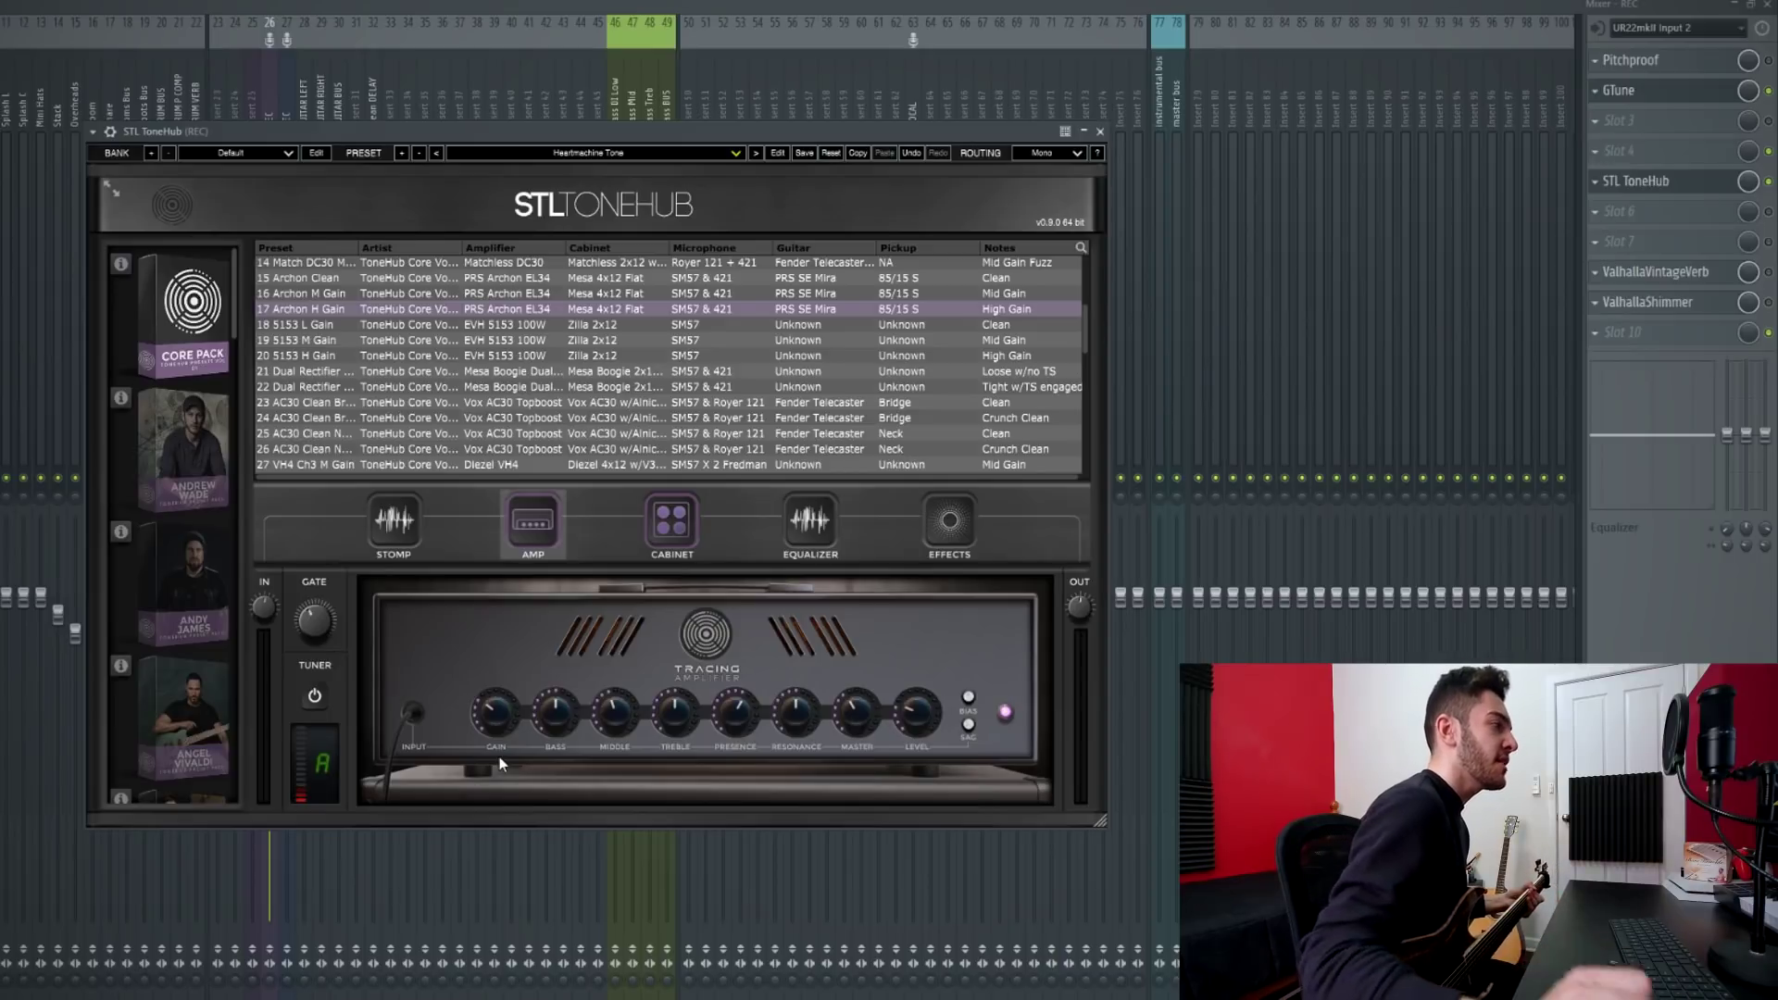
pyautogui.click(393, 526)
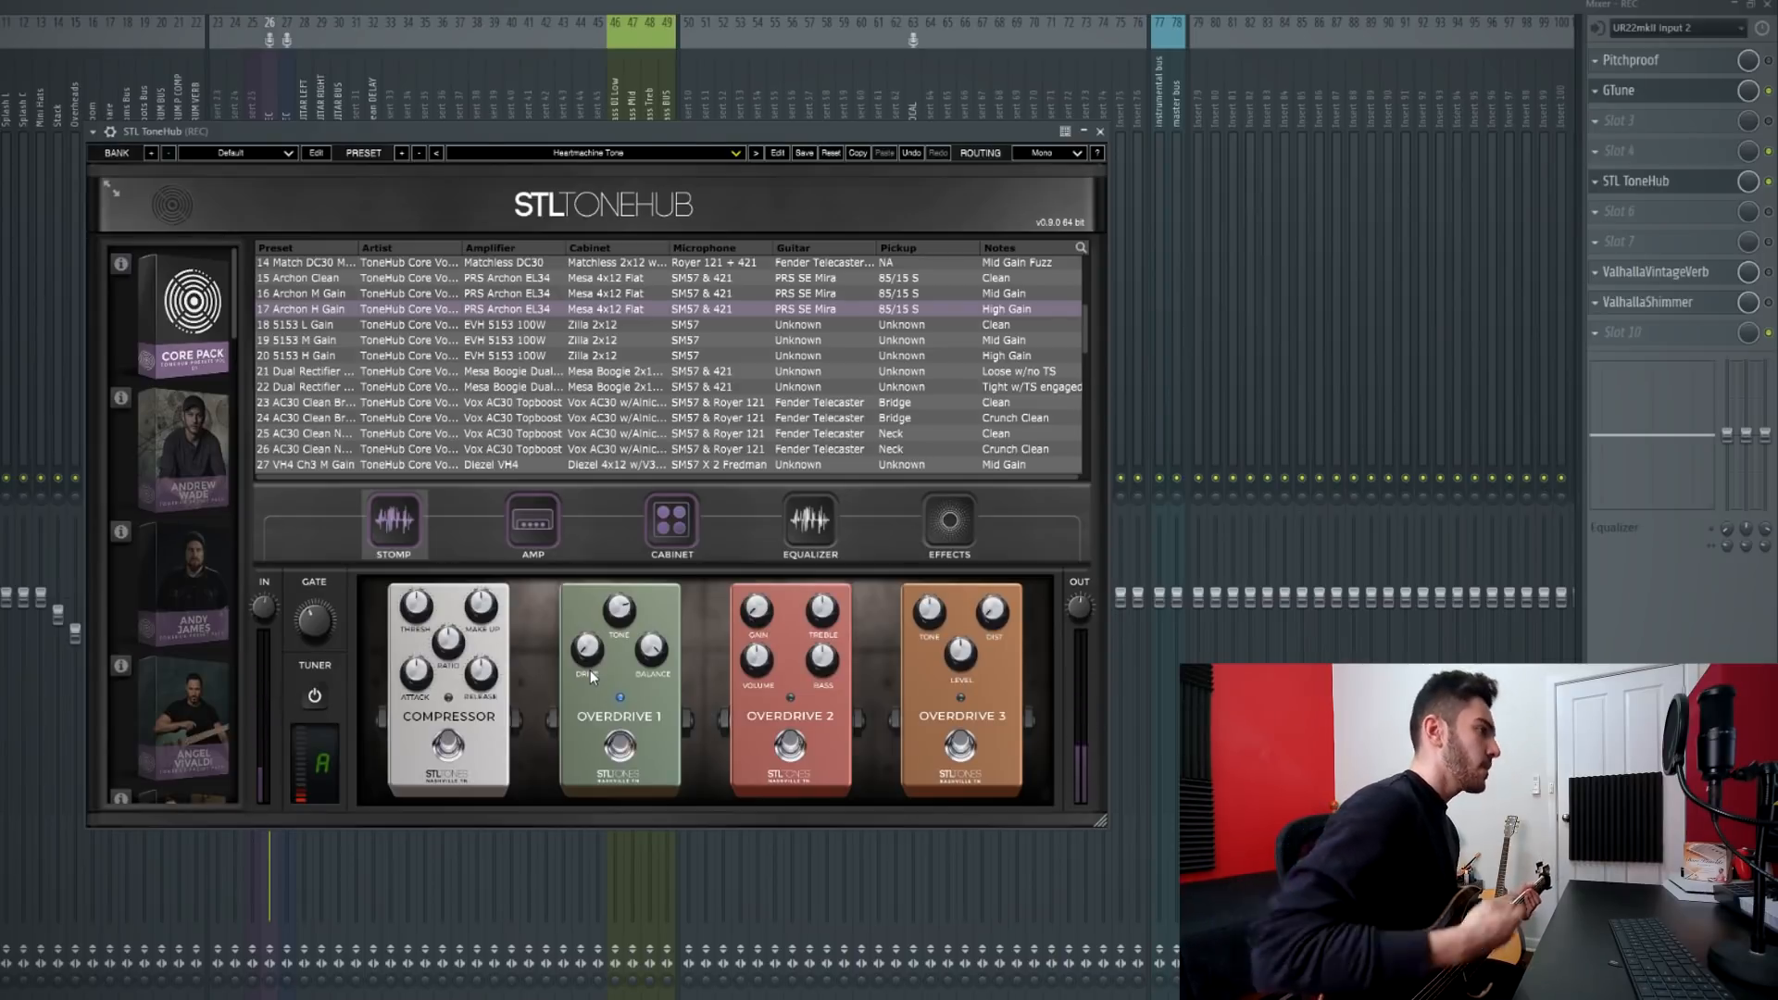
# Show the Archon H Gain's speaker cabinet and mic placement page
pyautogui.click(671, 526)
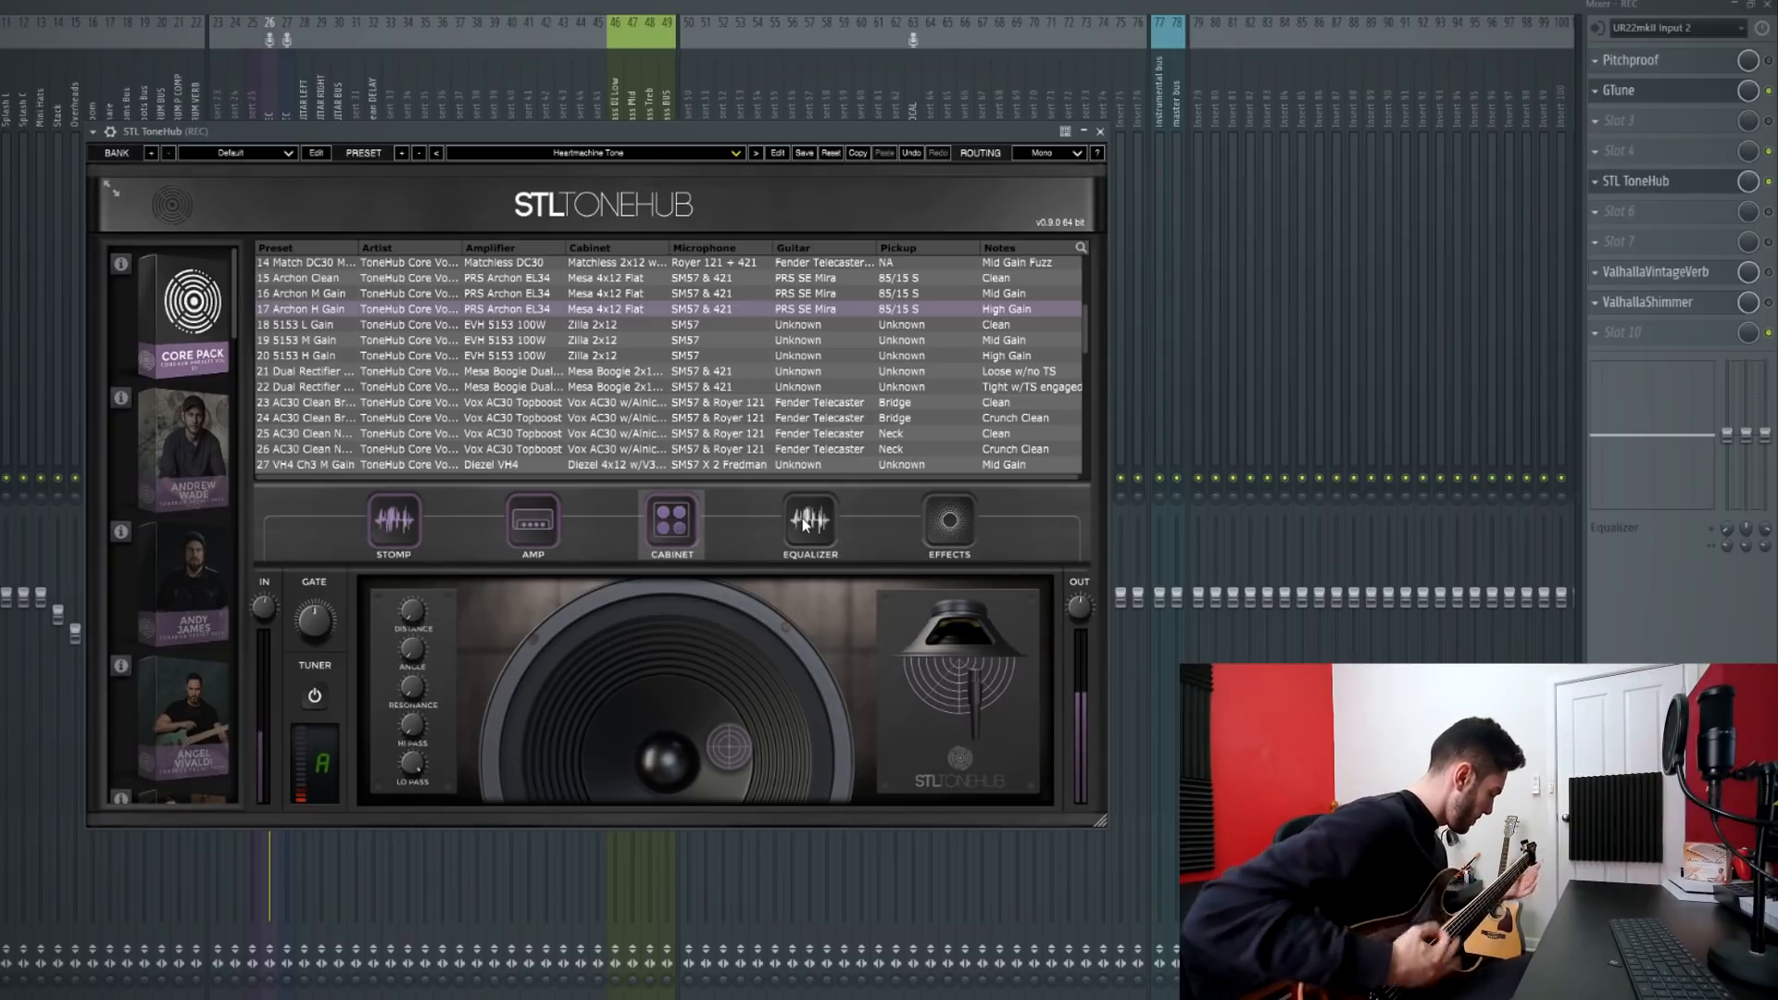
# On the equalizer, lower P1 FREQ from 209 Hz to 177 Hz and move P2 FREQ toward 177 Hz
pyautogui.click(811, 526)
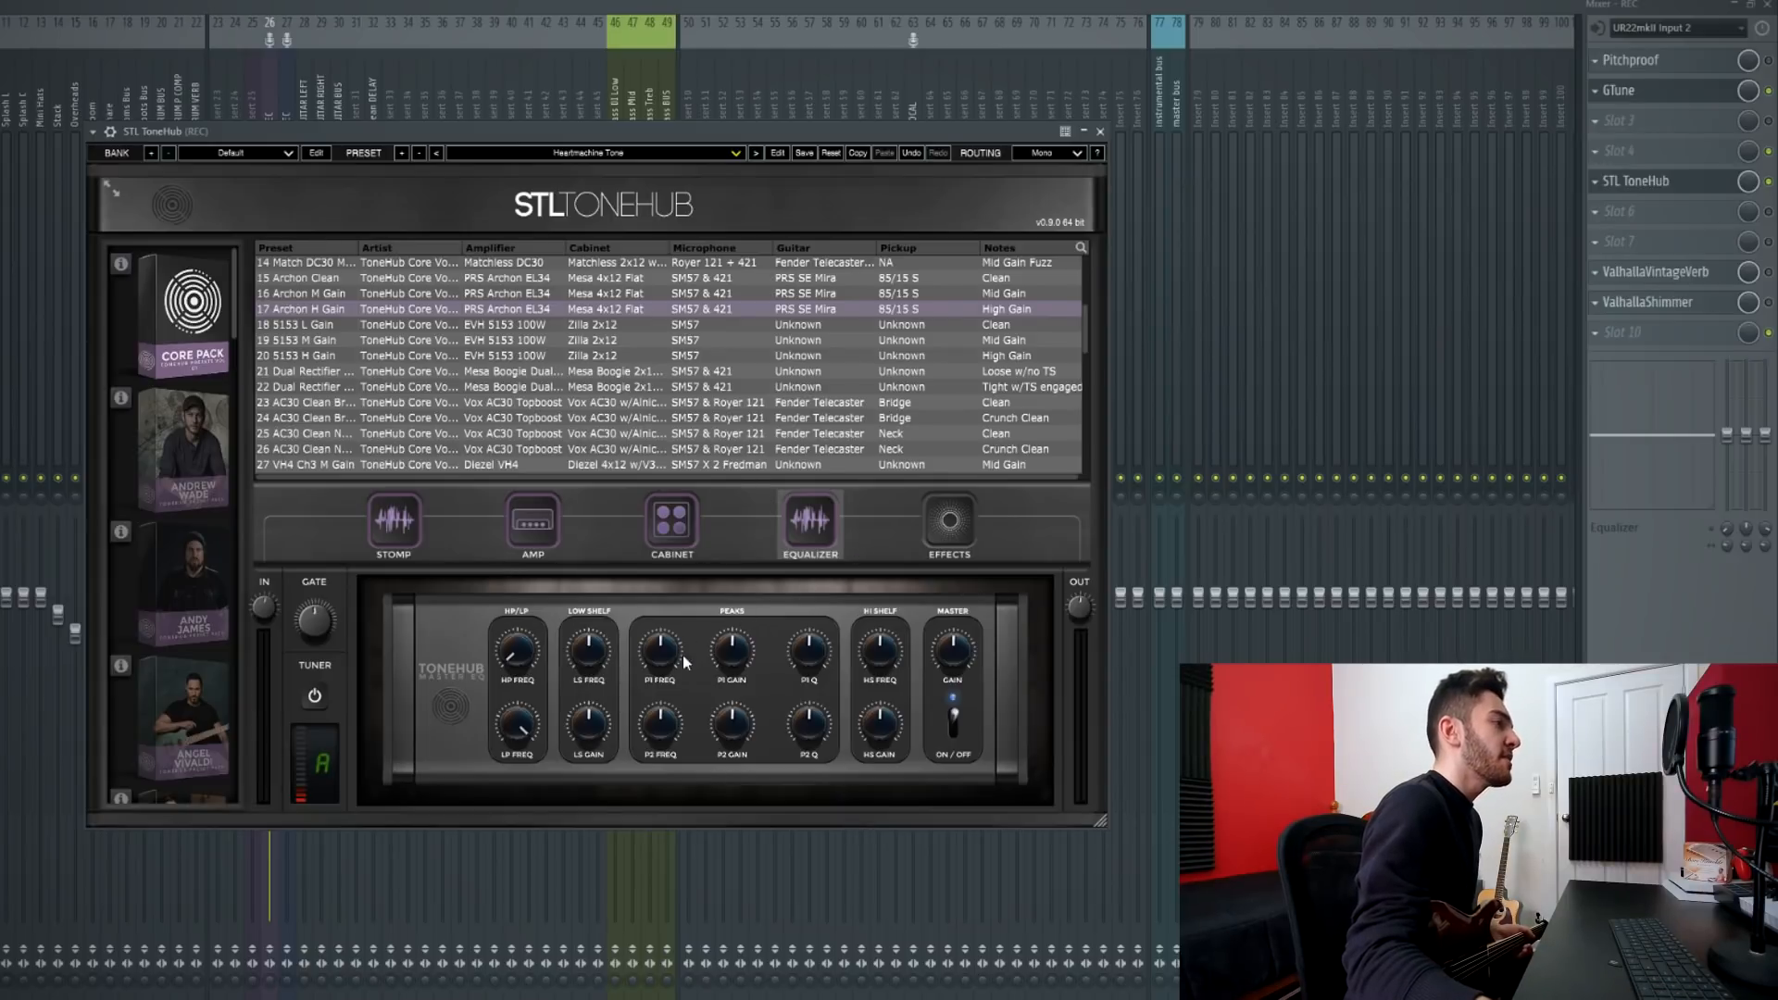
pyautogui.moveTo(657, 652); pyautogui.dragTo(658, 679)
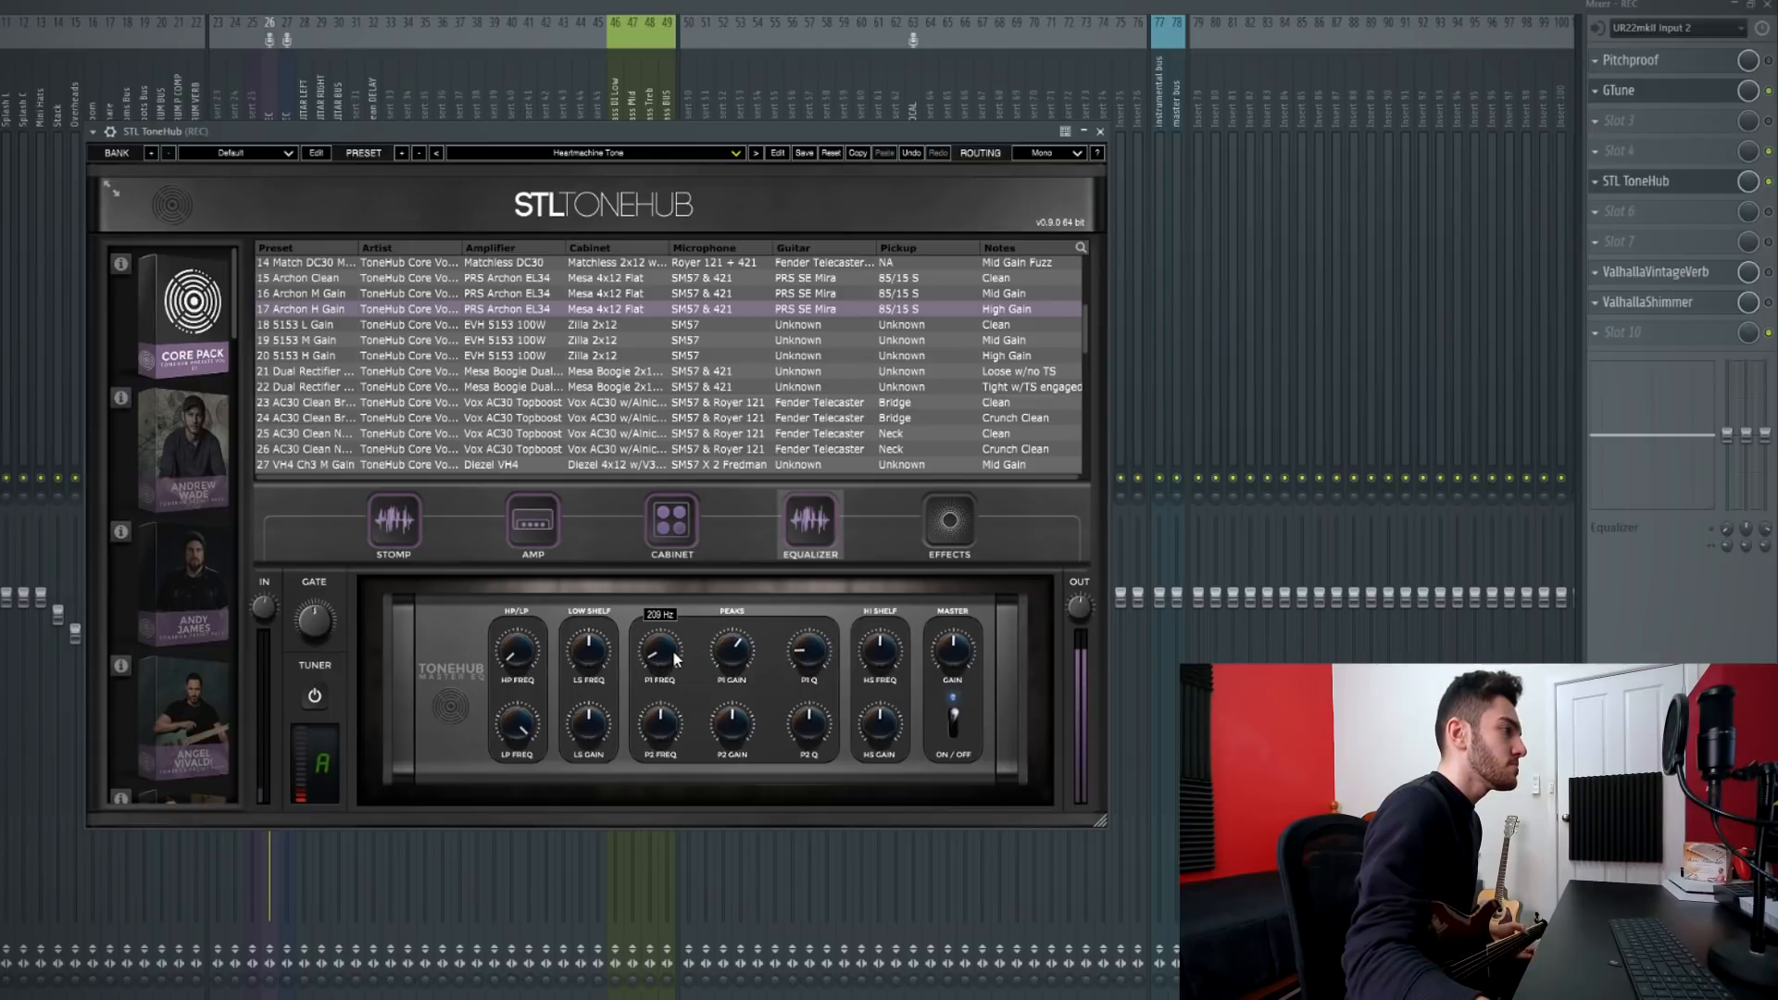
pyautogui.moveTo(659, 658); pyautogui.dragTo(659, 630)
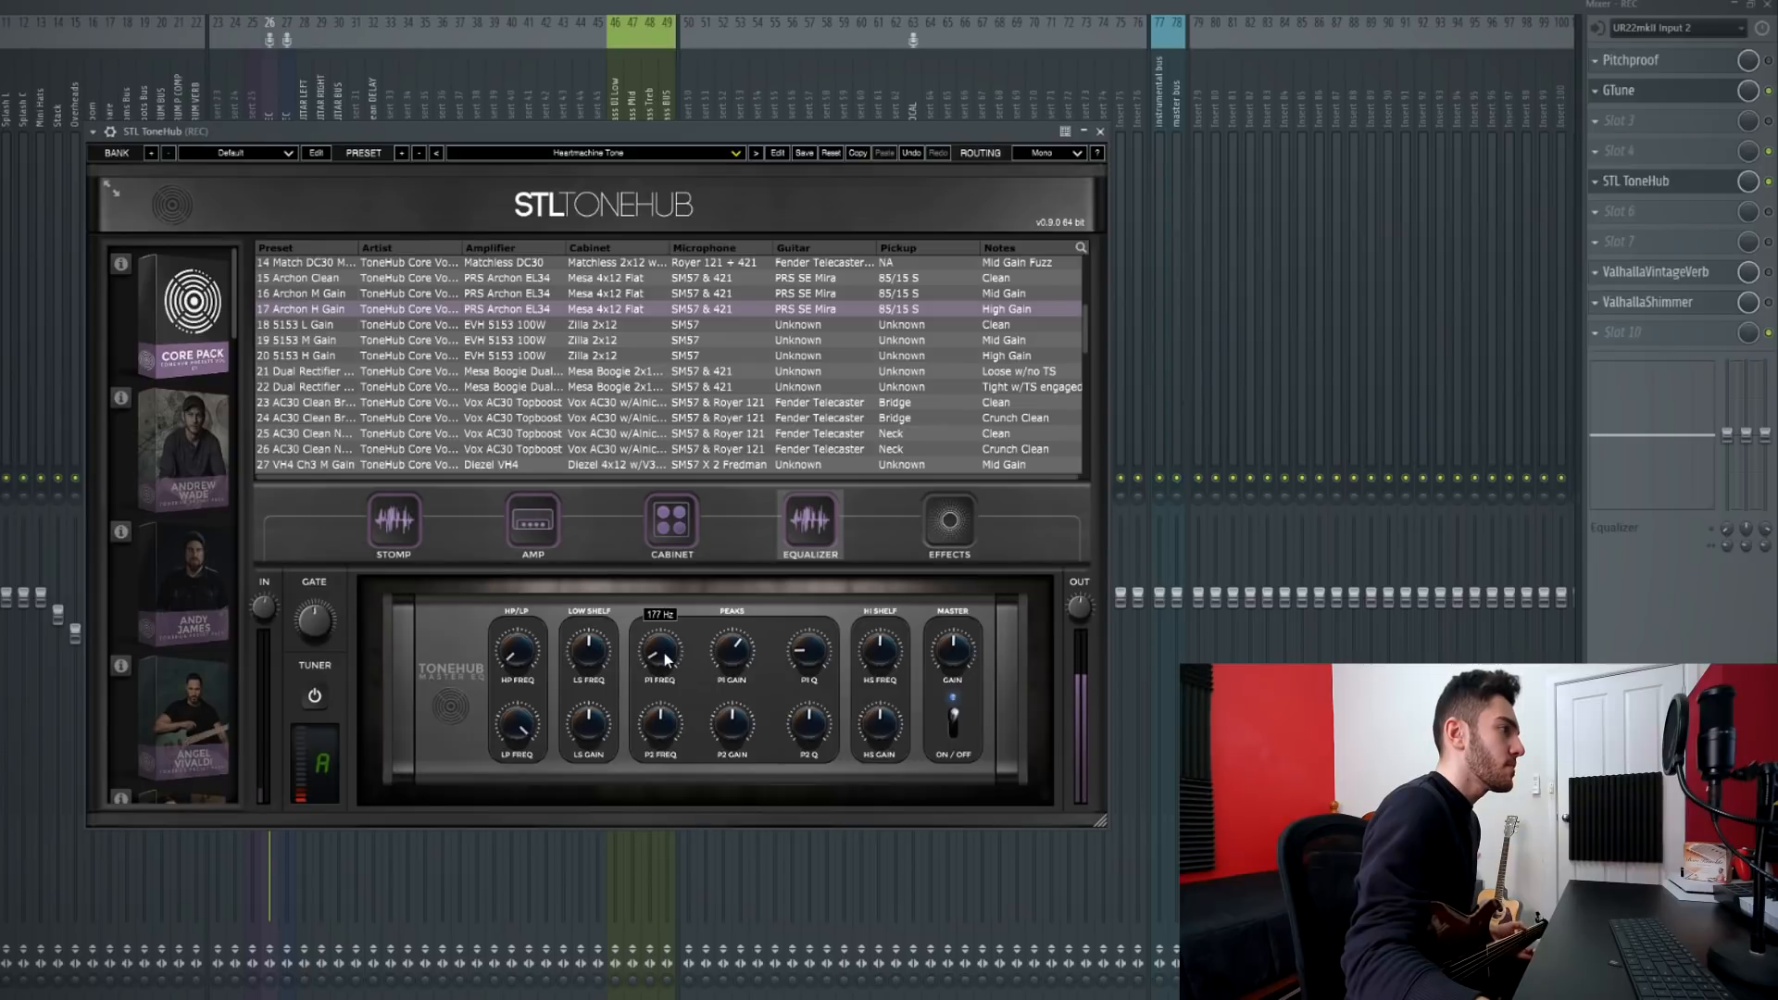
pyautogui.moveTo(661, 651); pyautogui.dragTo(661, 635)
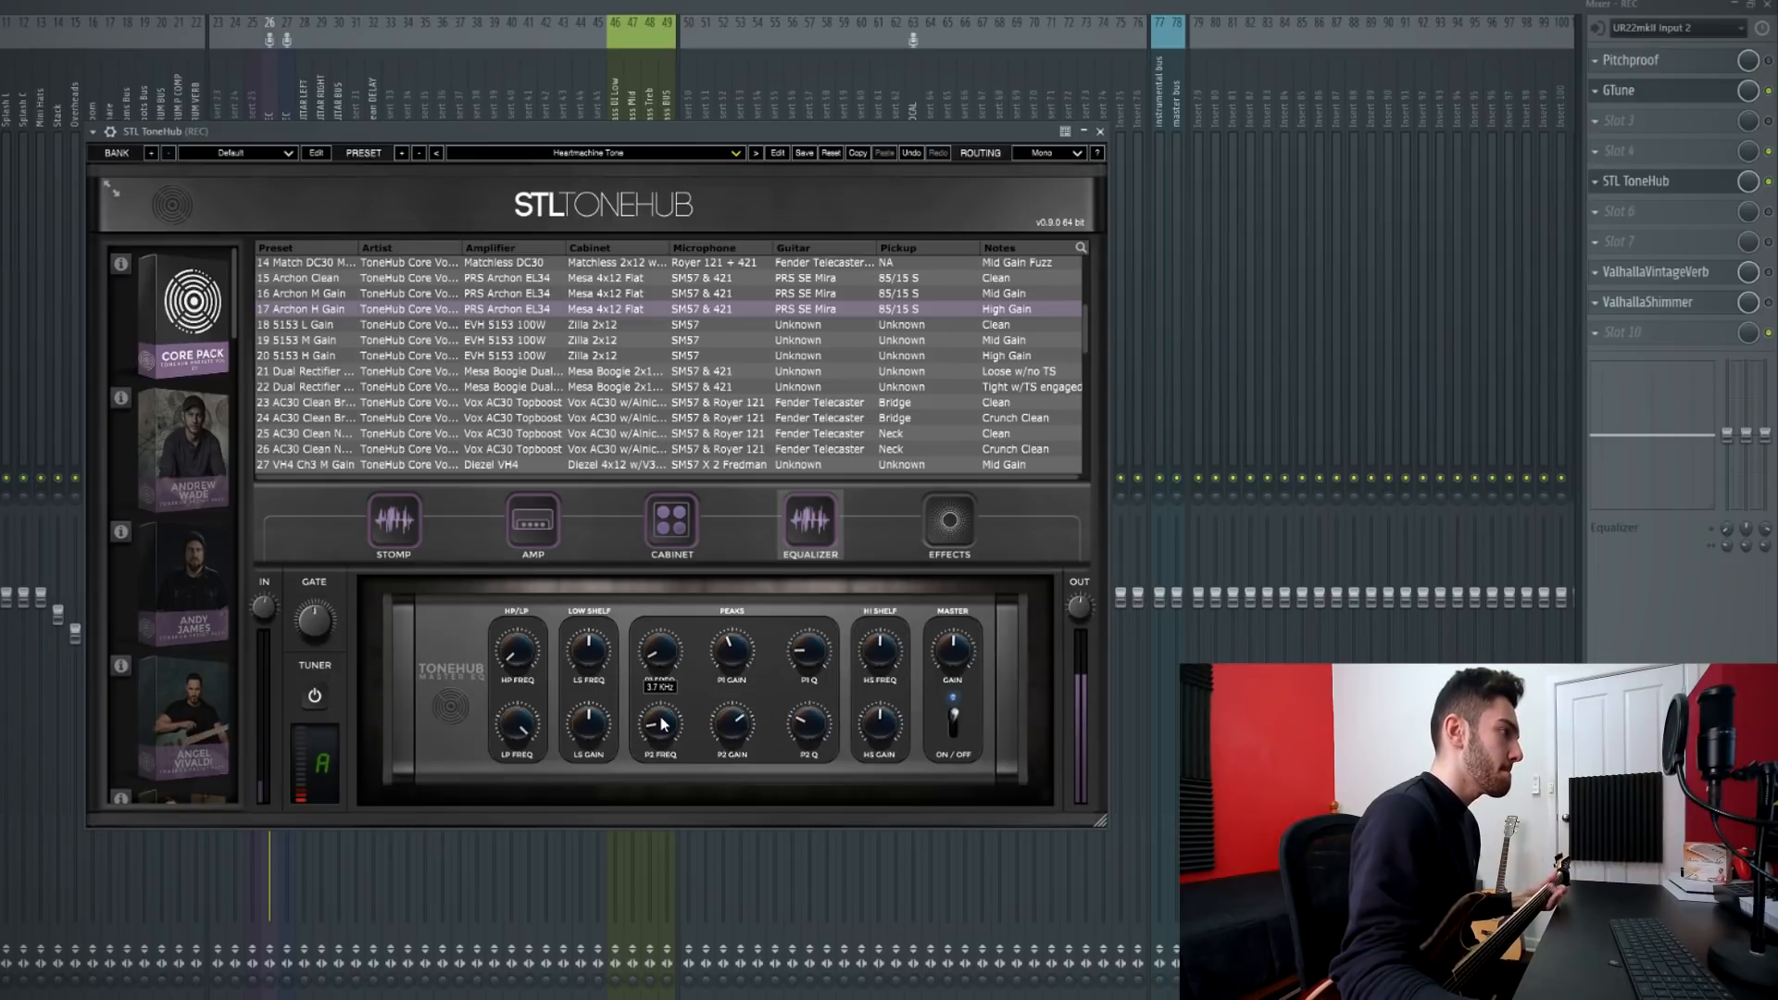
pyautogui.moveTo(807, 648); pyautogui.dragTo(807, 726)
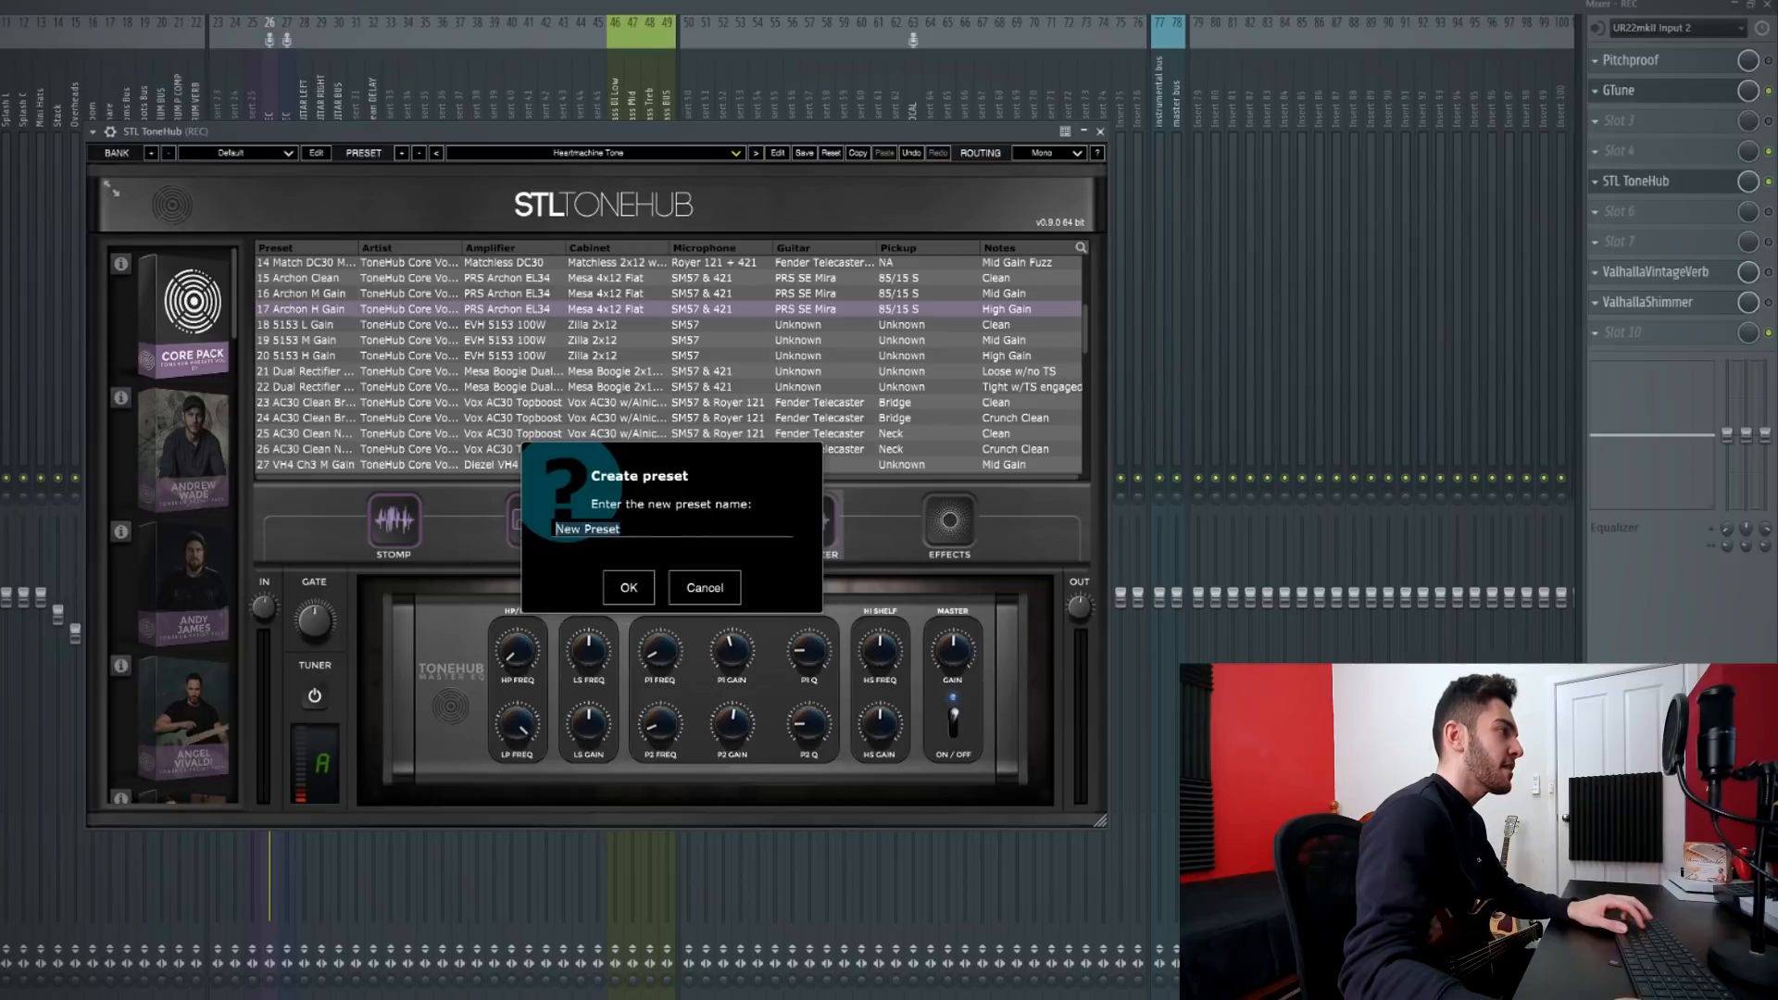
# Name the new preset 'Archon H Gain Altered' and confirm the save
pyautogui.write('Archon H Gain Altered')
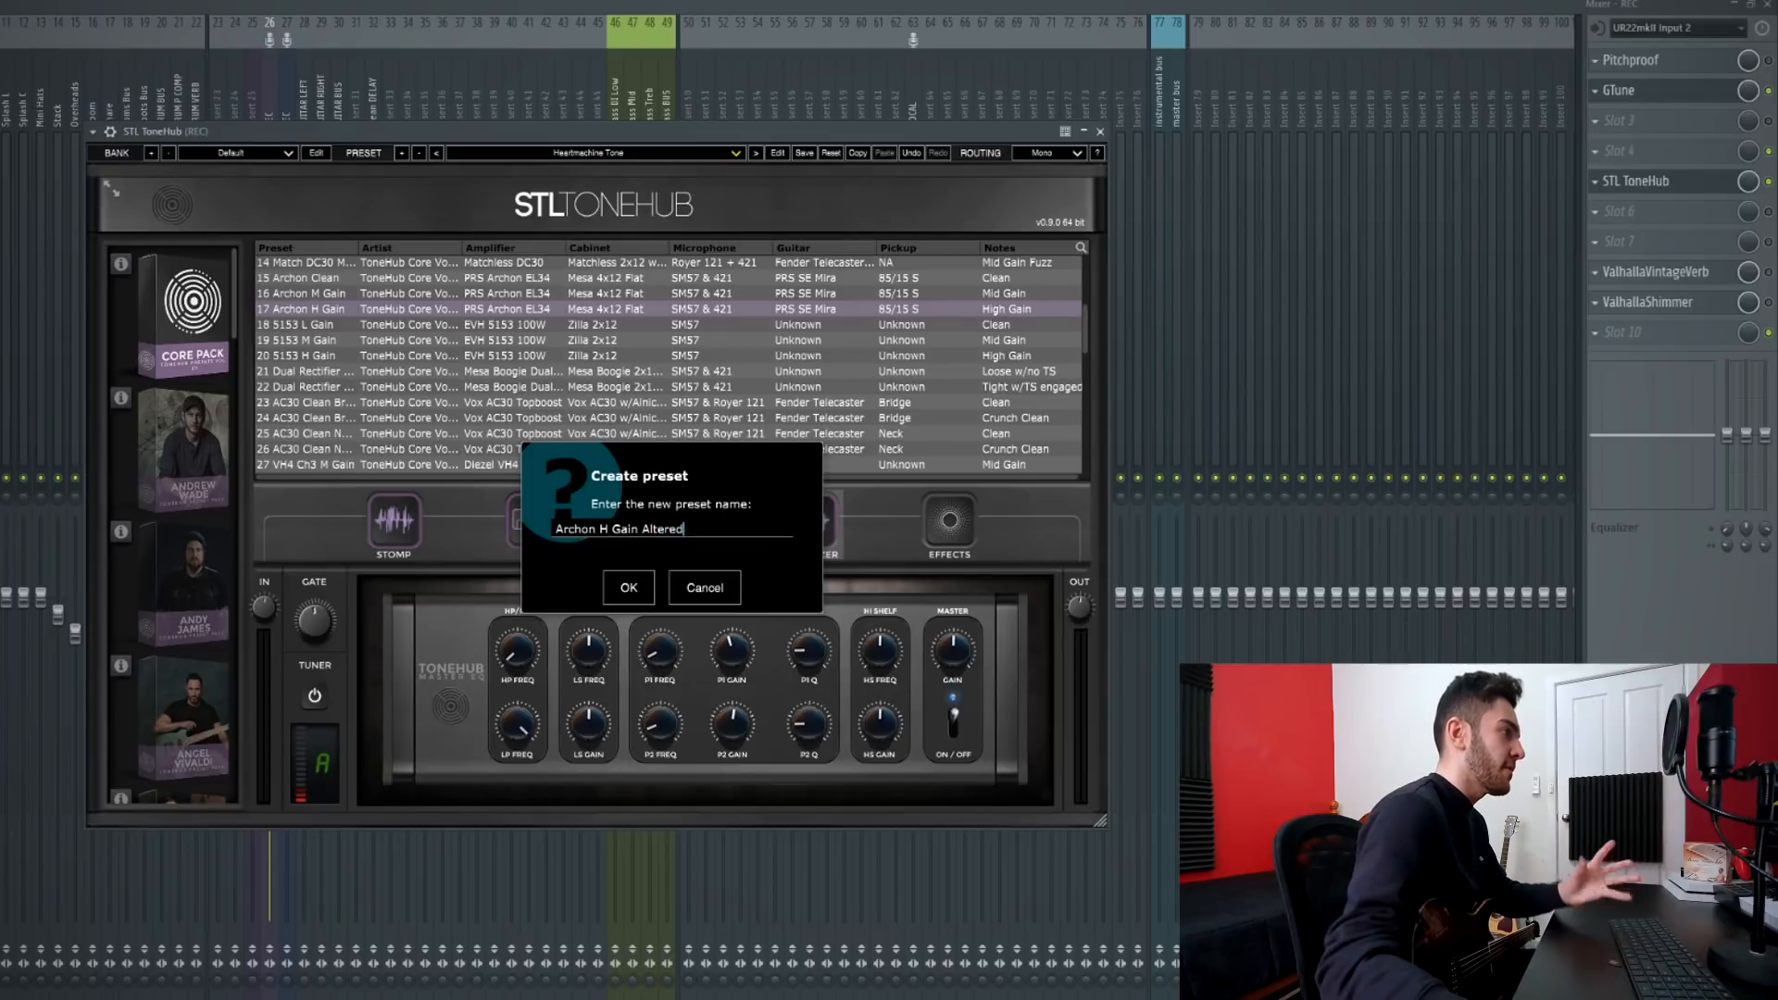
pyautogui.click(627, 587)
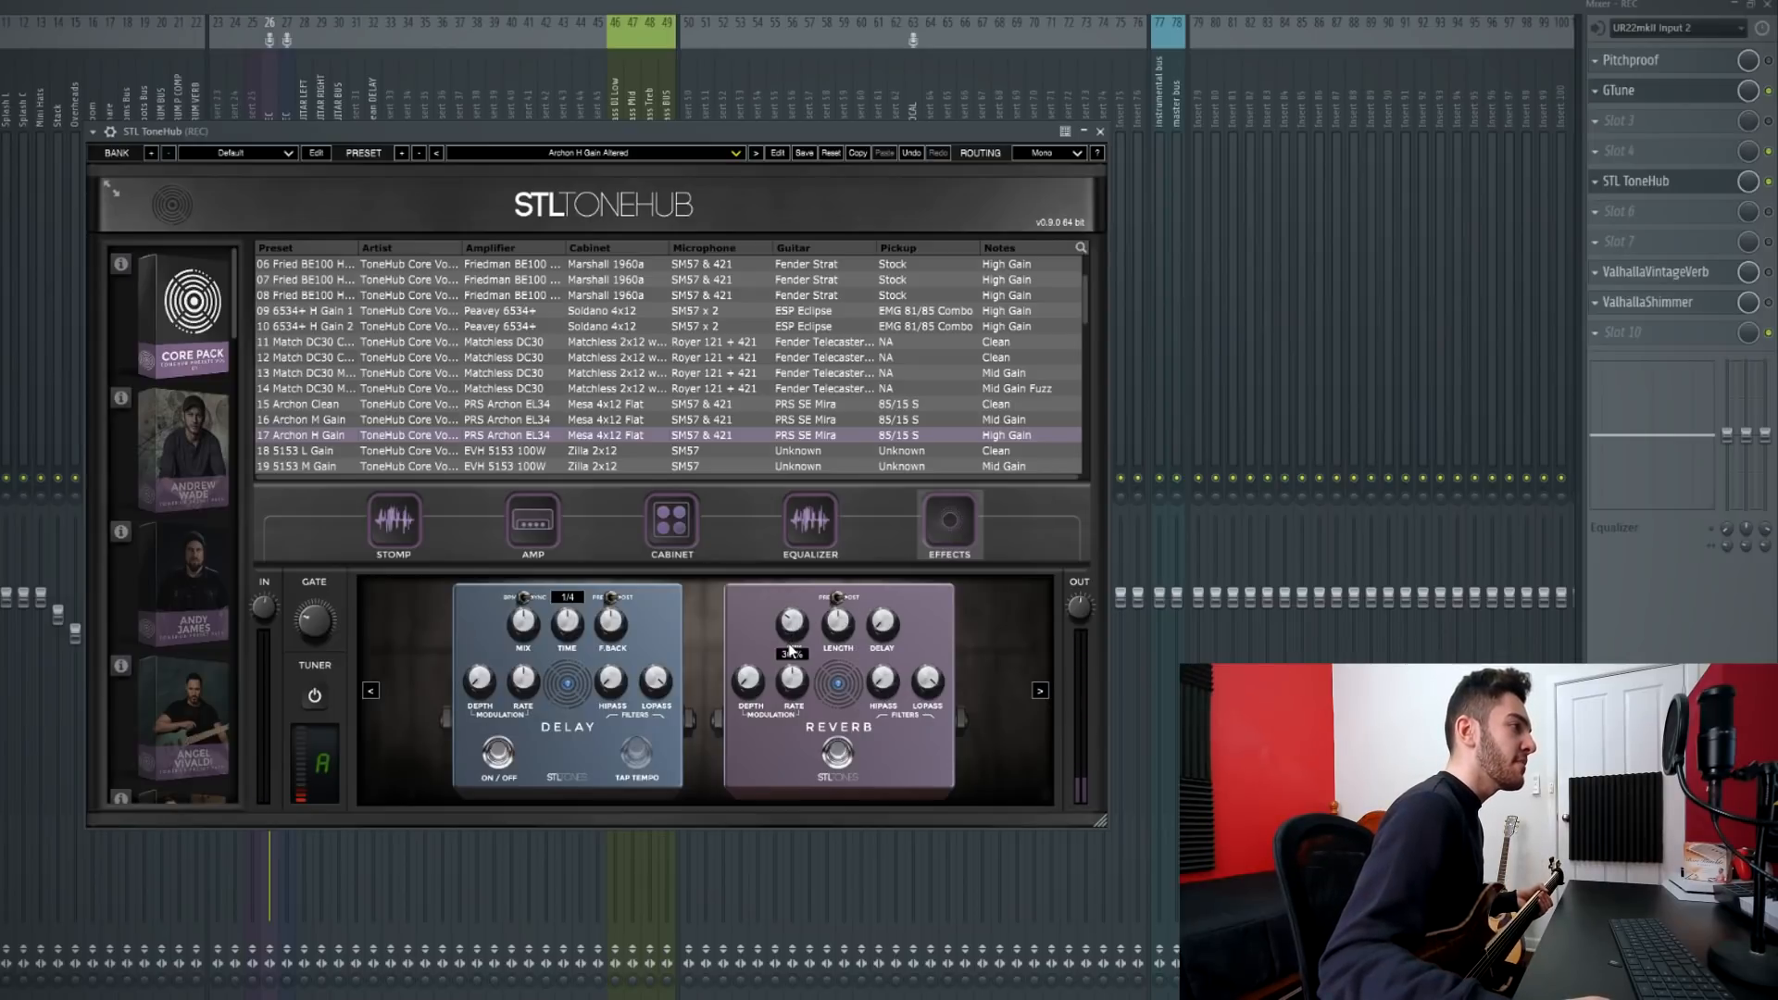
# Nudge a knob on the reverb pedal of the Archon H Gain Altered tone
pyautogui.moveTo(609, 621); pyautogui.dragTo(609, 635)
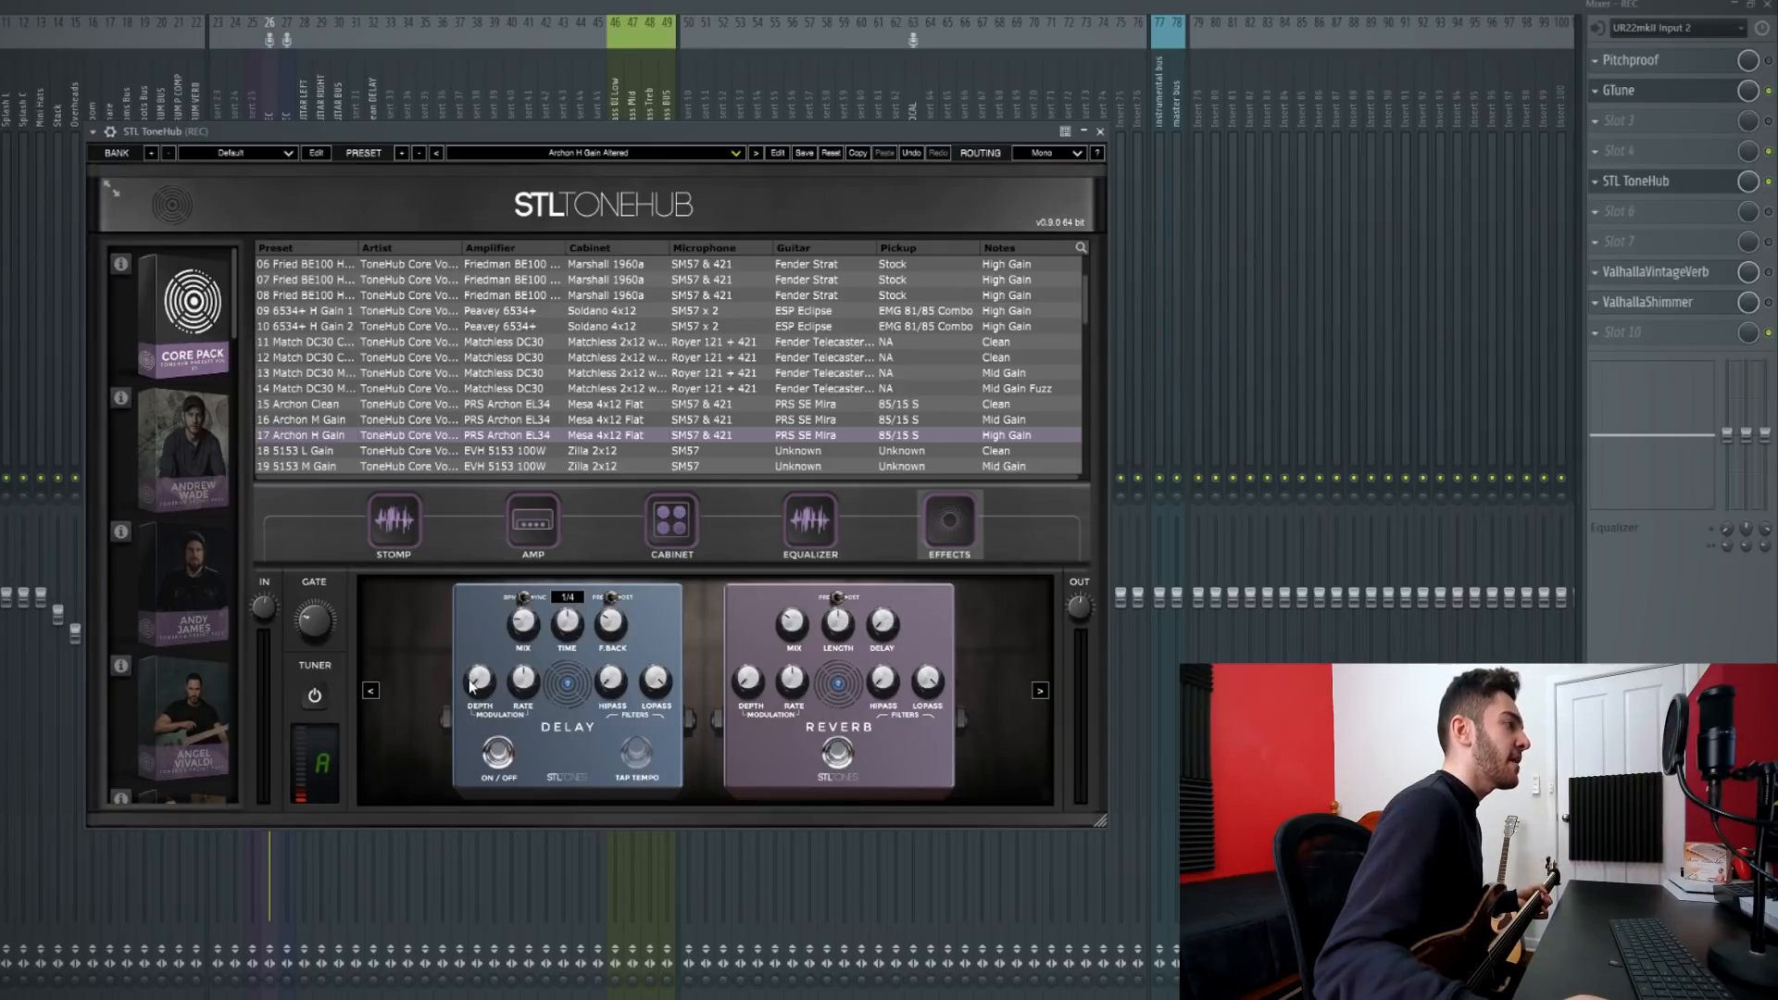
pyautogui.moveTo(812, 694)
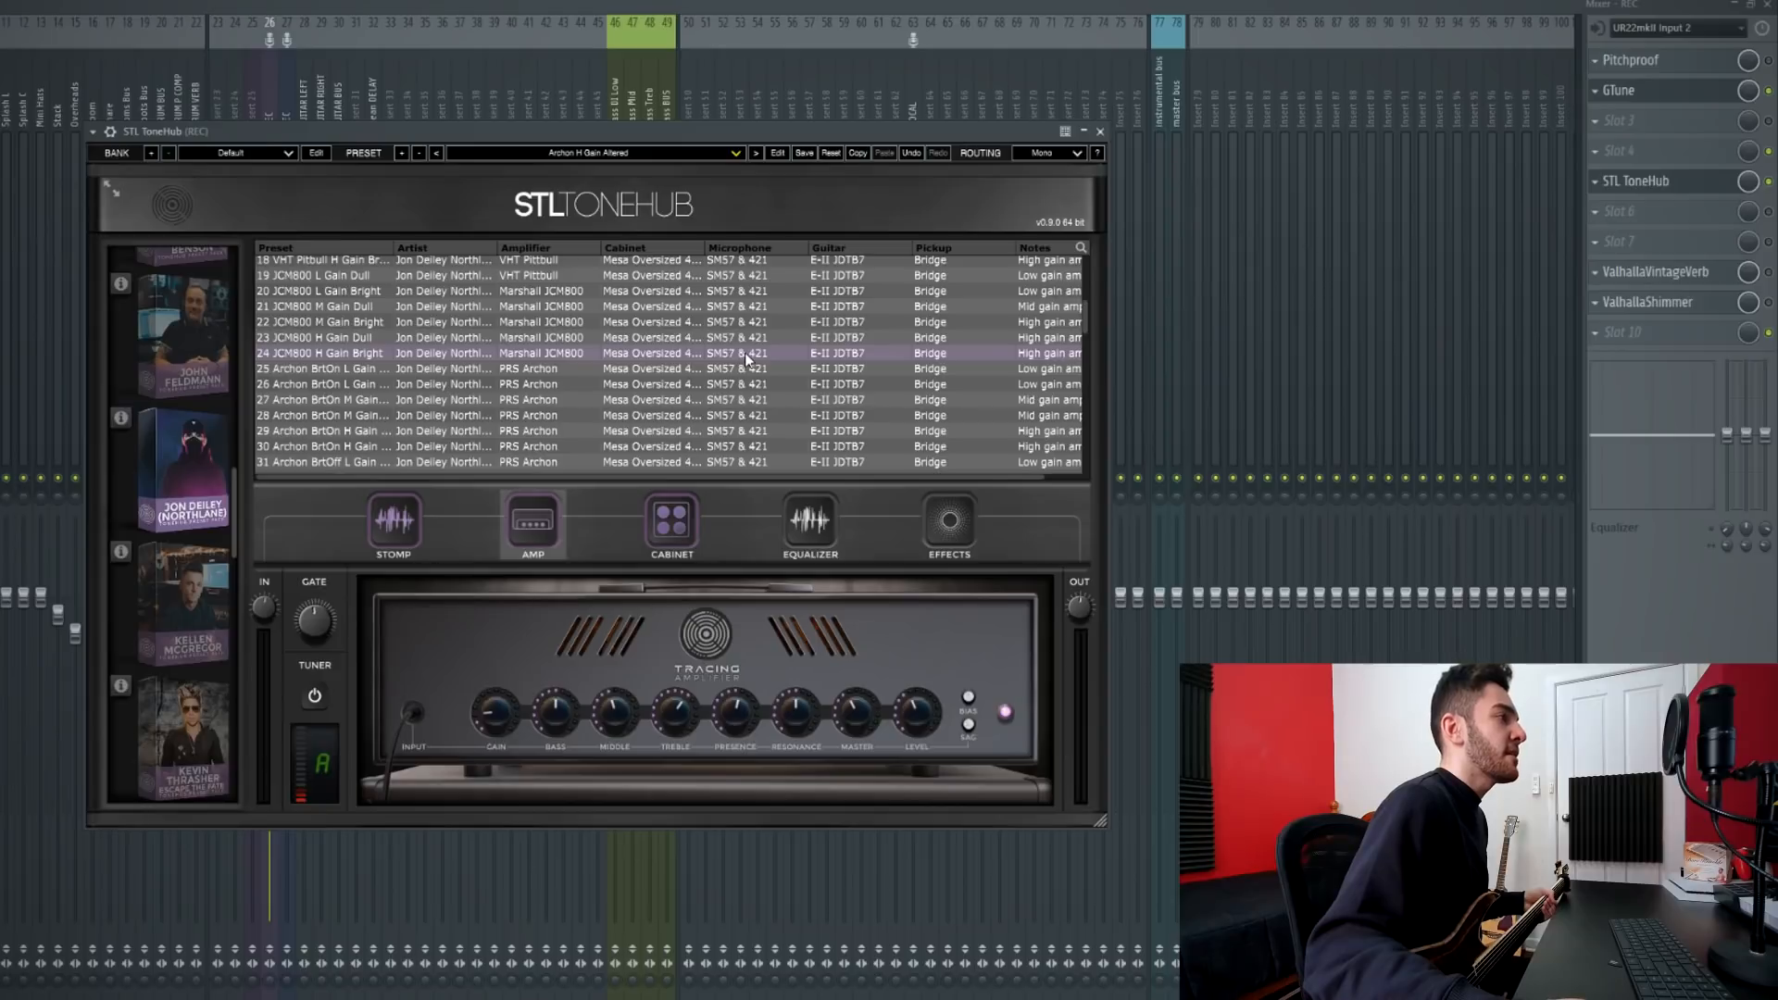
pyautogui.moveTo(831, 359)
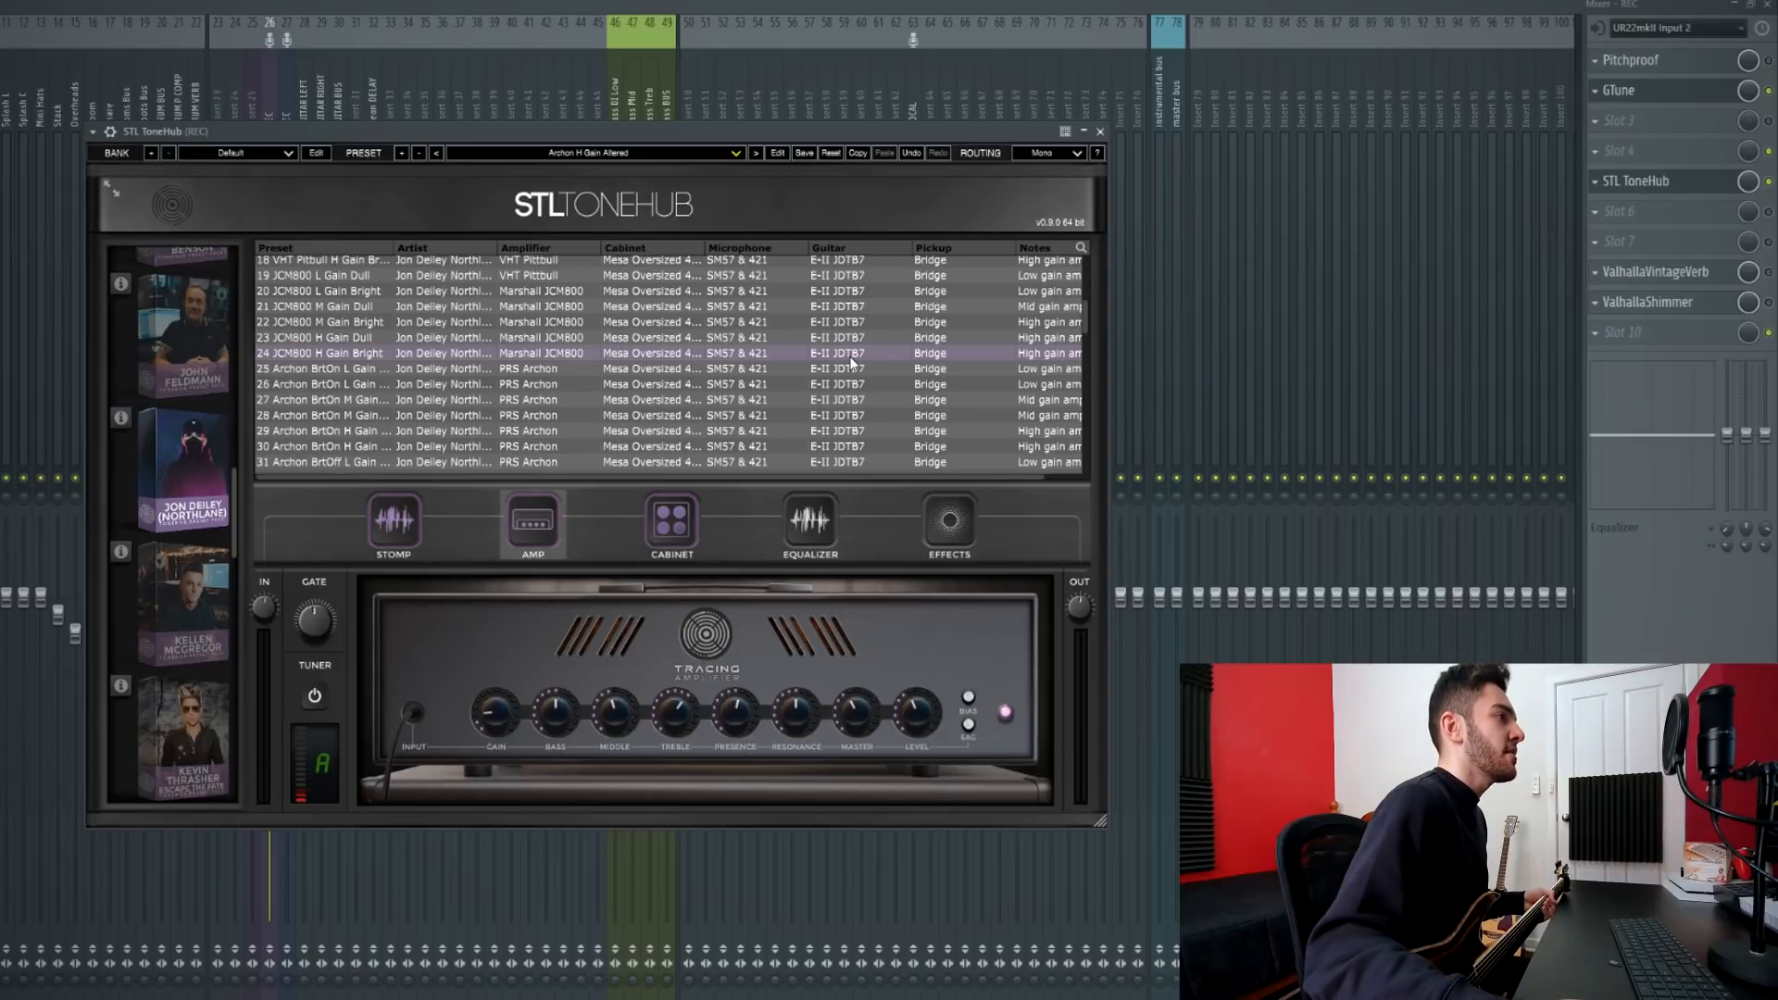
pyautogui.moveTo(869, 361)
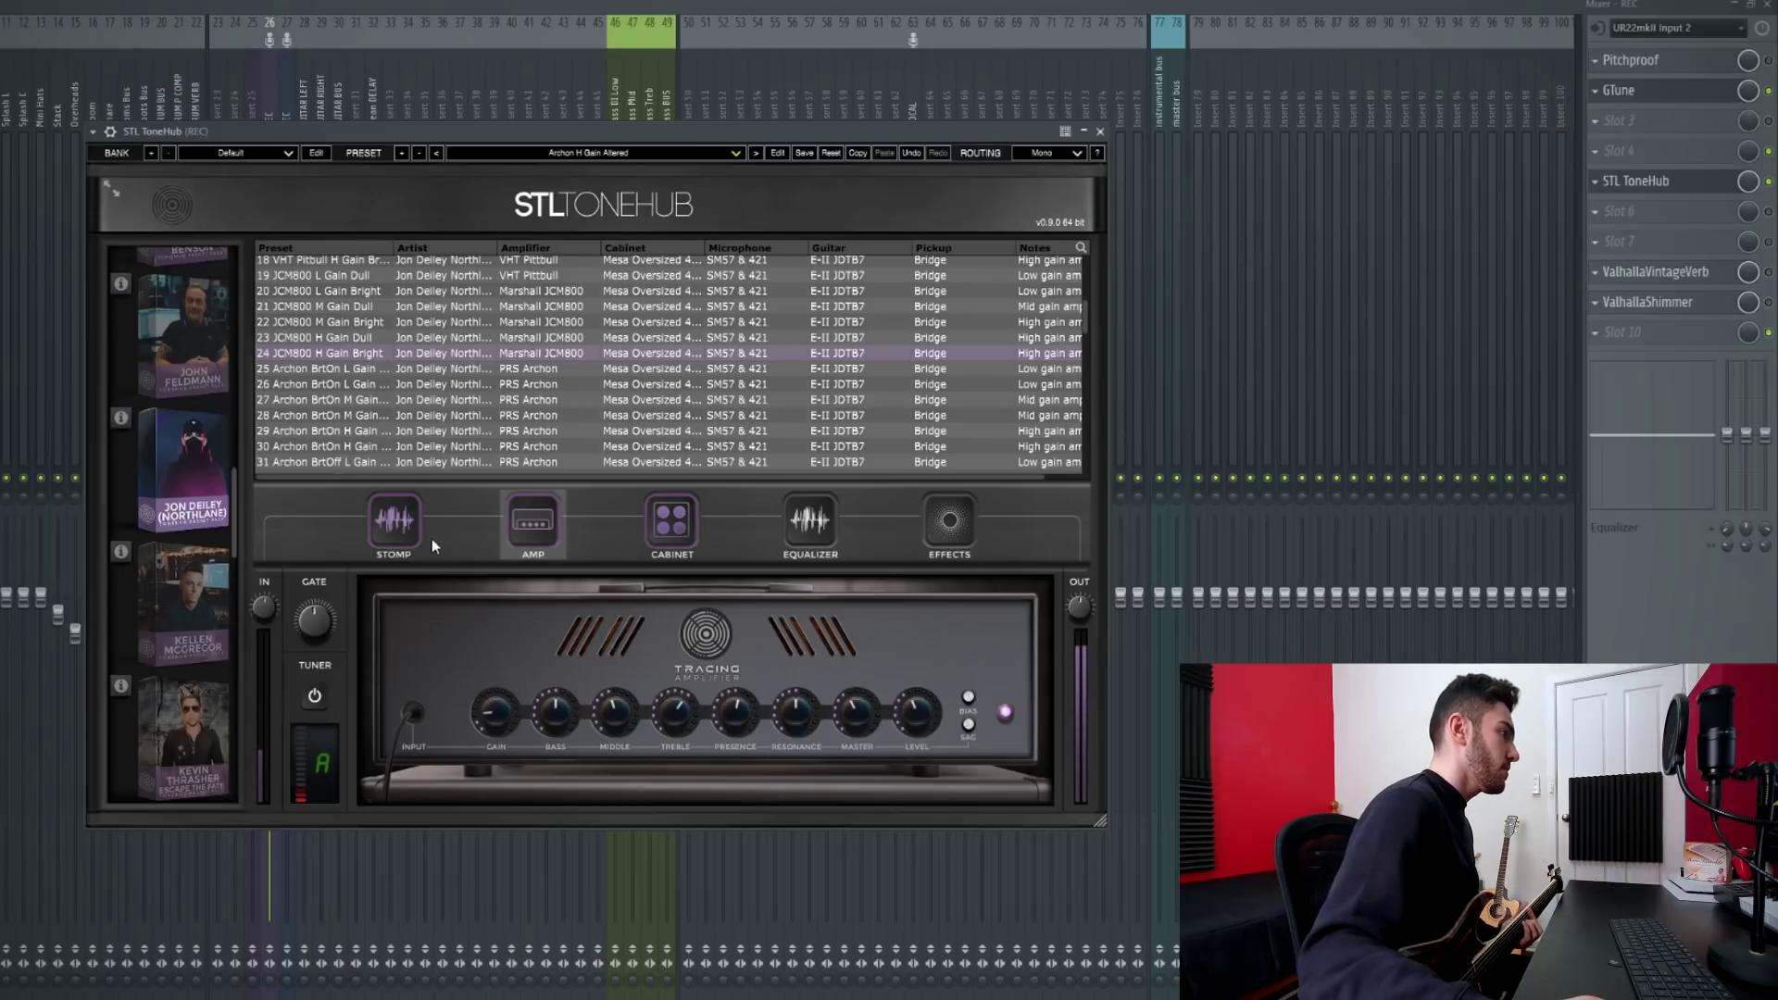
pyautogui.click(393, 526)
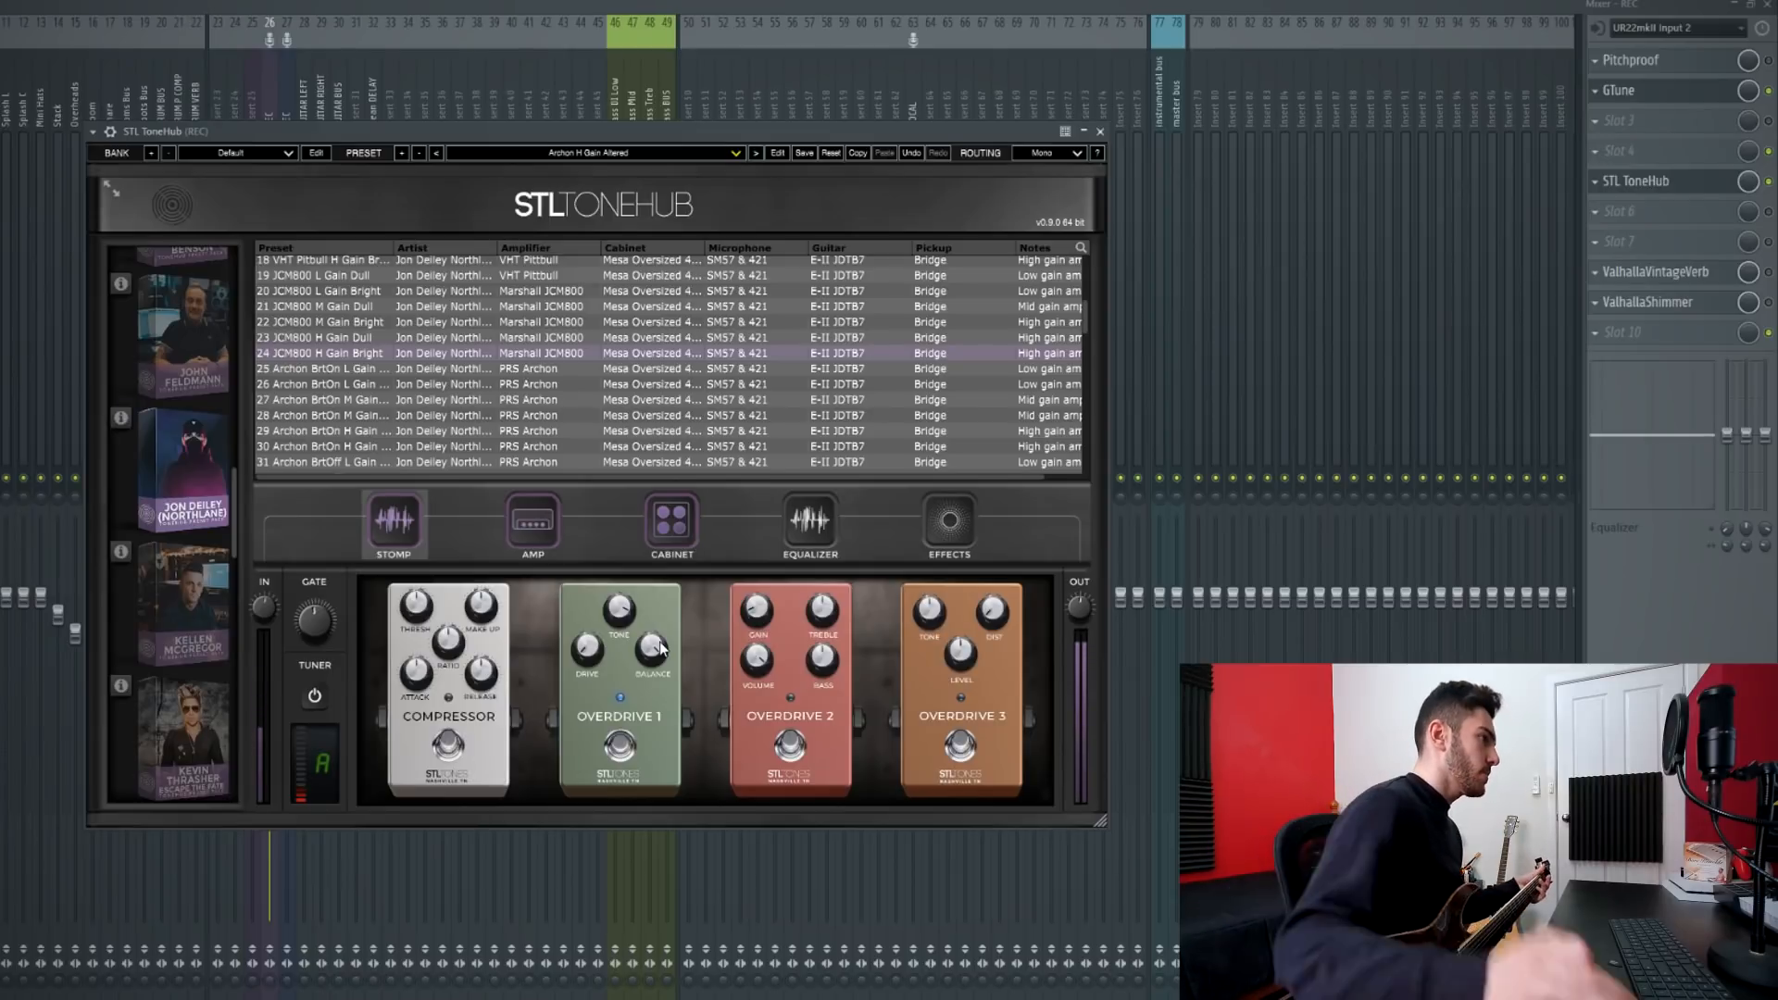
pyautogui.click(530, 525)
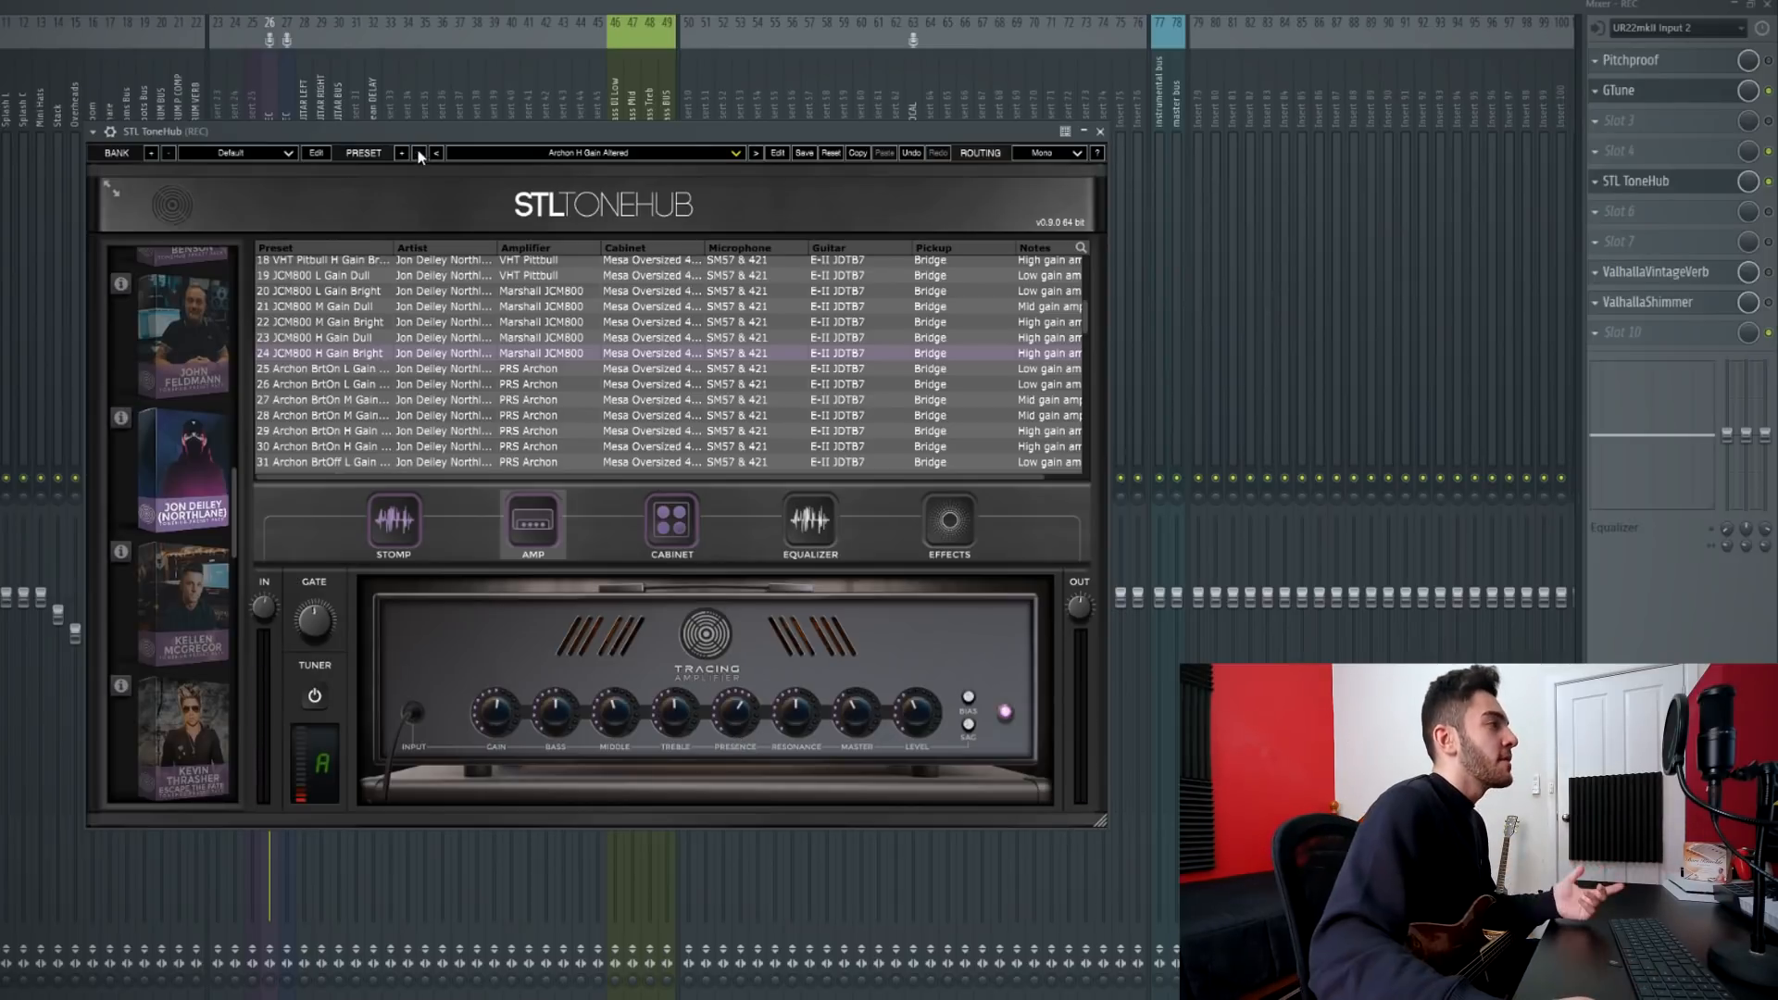
# Save the Northlane Tone preset, then load Angel Vivaldi's 15 C2 Bogner Clean preset
pyautogui.click(804, 151)
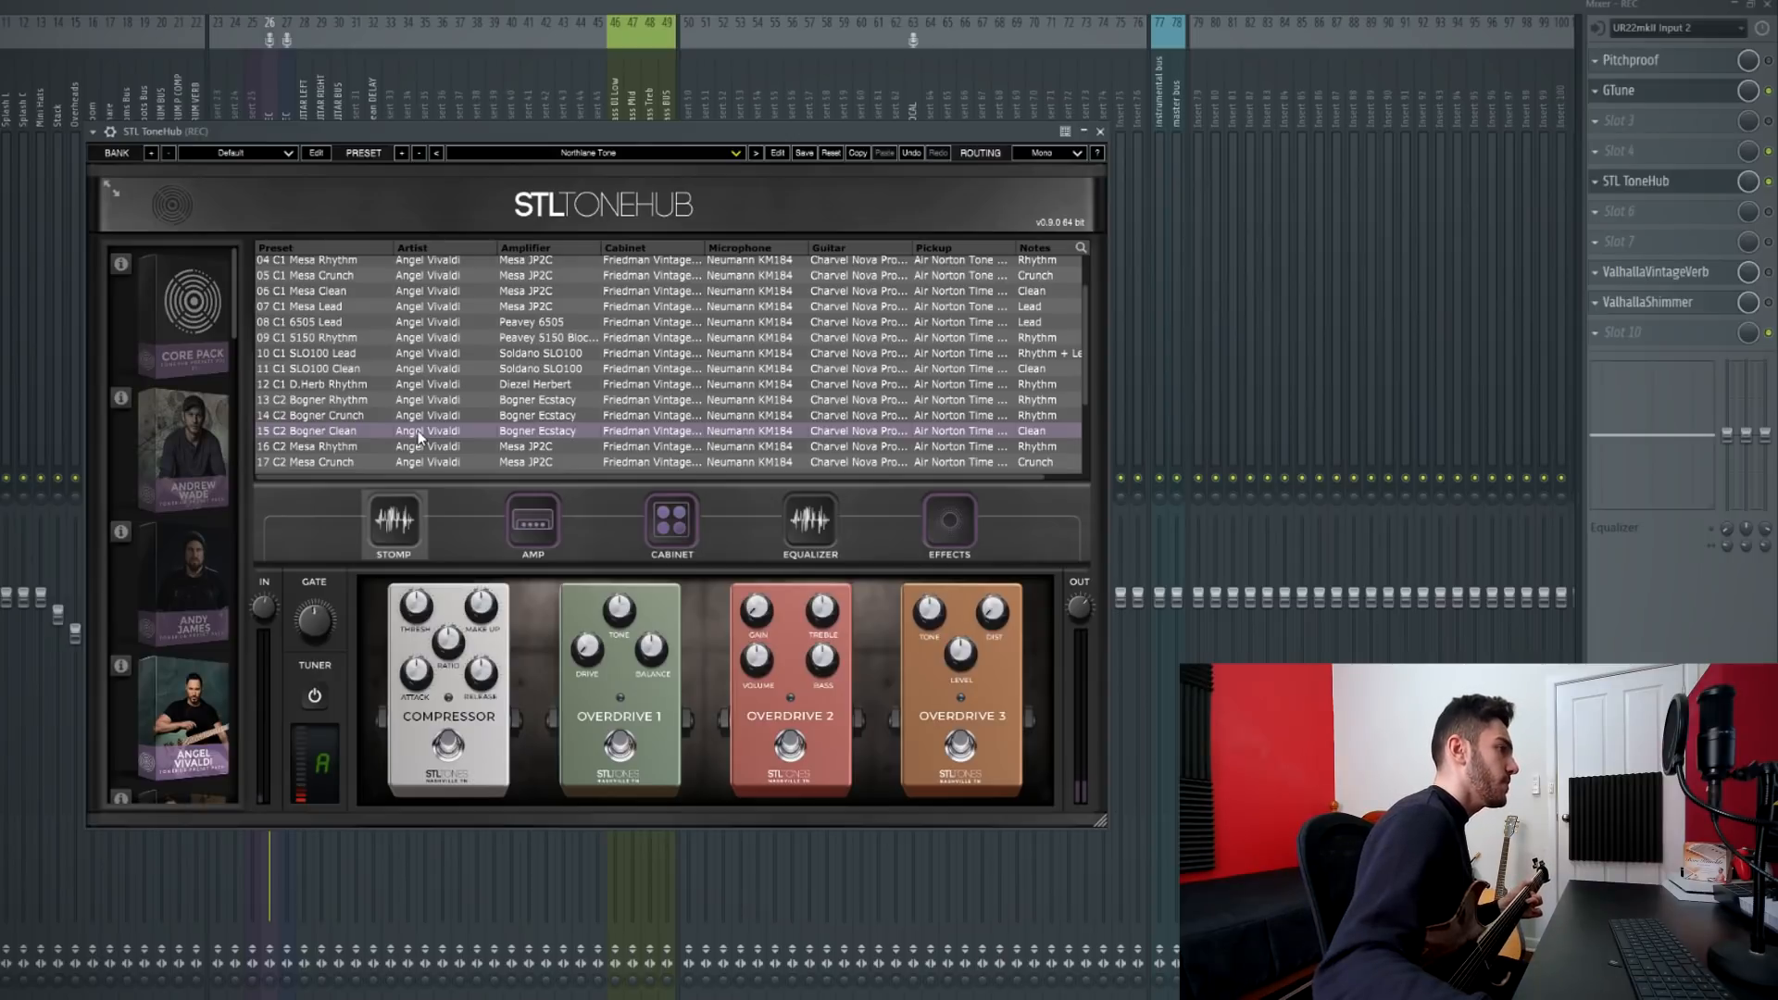
pyautogui.click(809, 526)
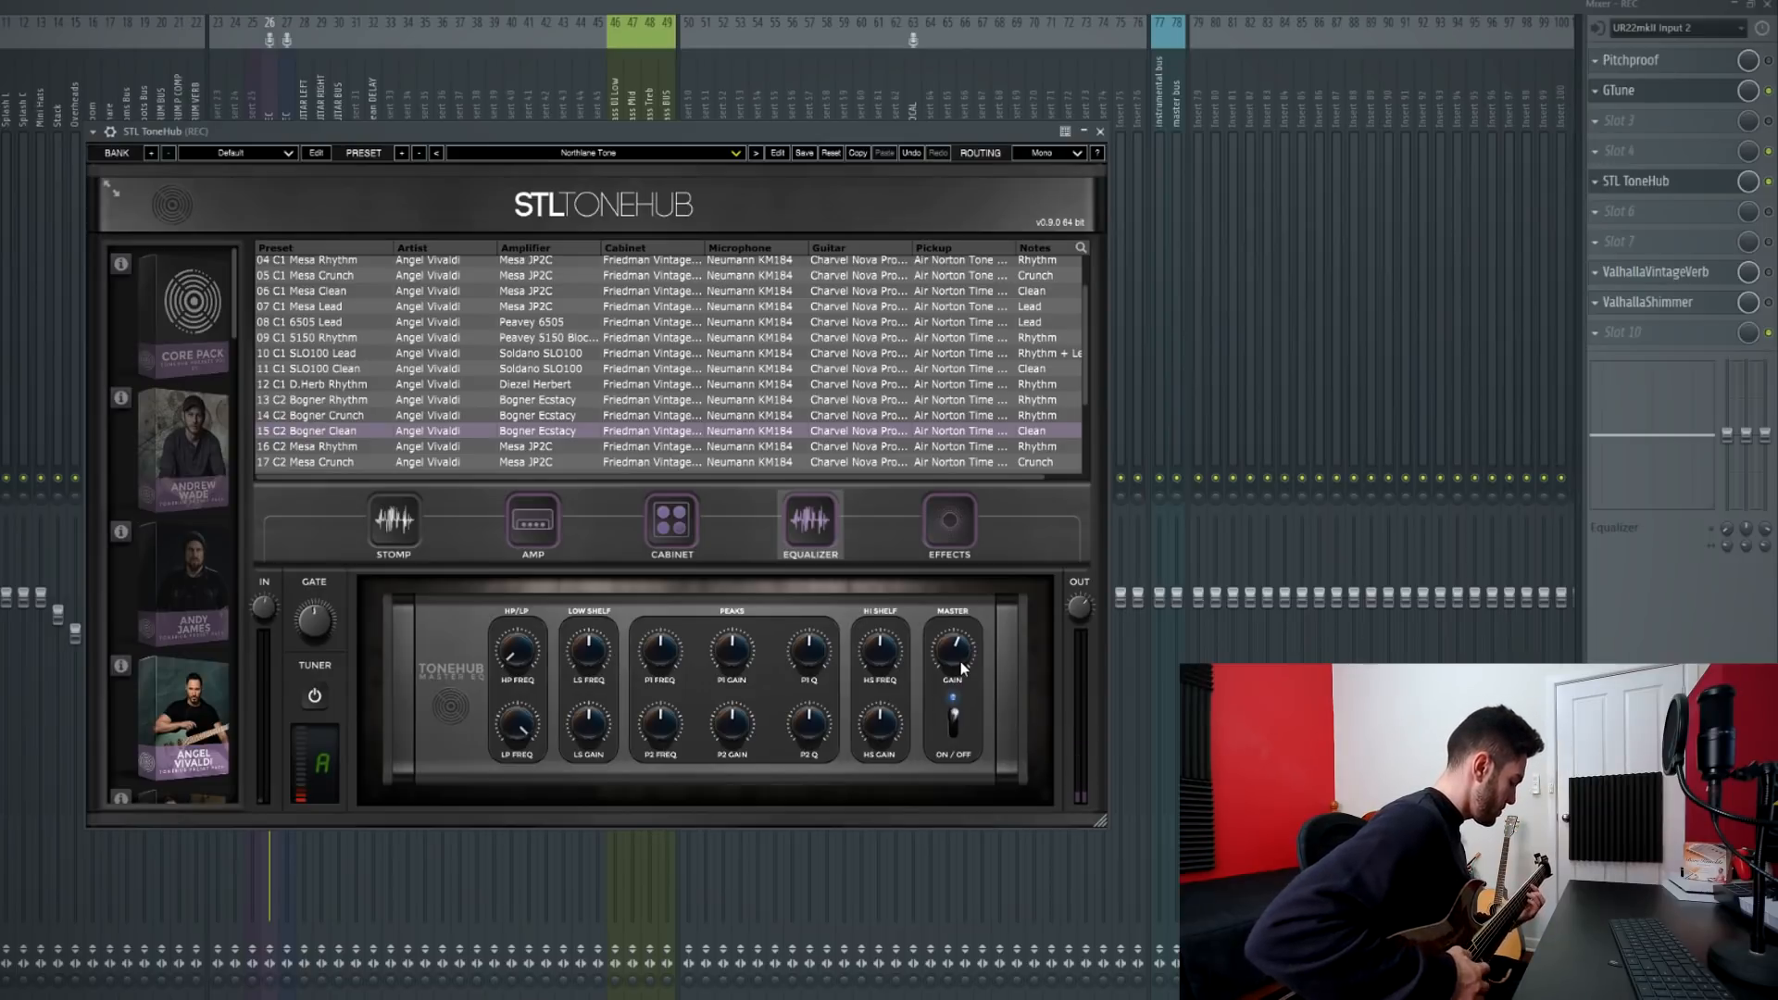
# Review the Bogner Clean's modulation pedals, then return to its compressor and overdrive pedals
pyautogui.click(948, 526)
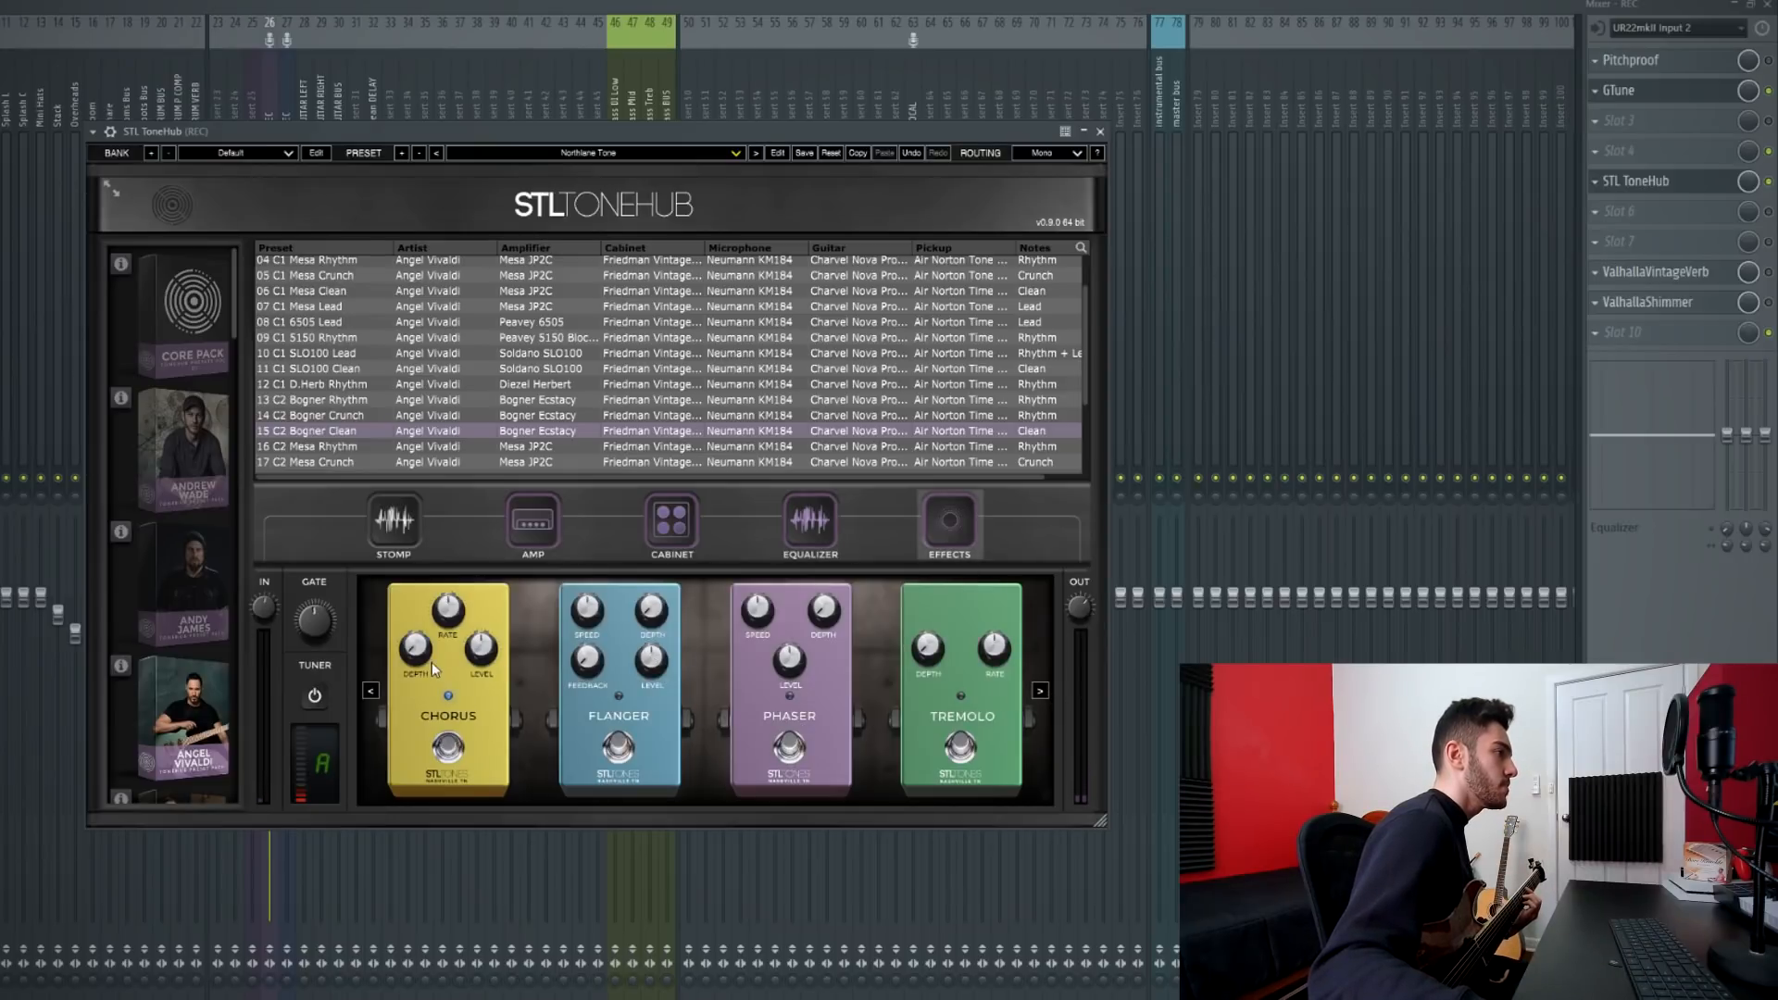
pyautogui.moveTo(476, 618)
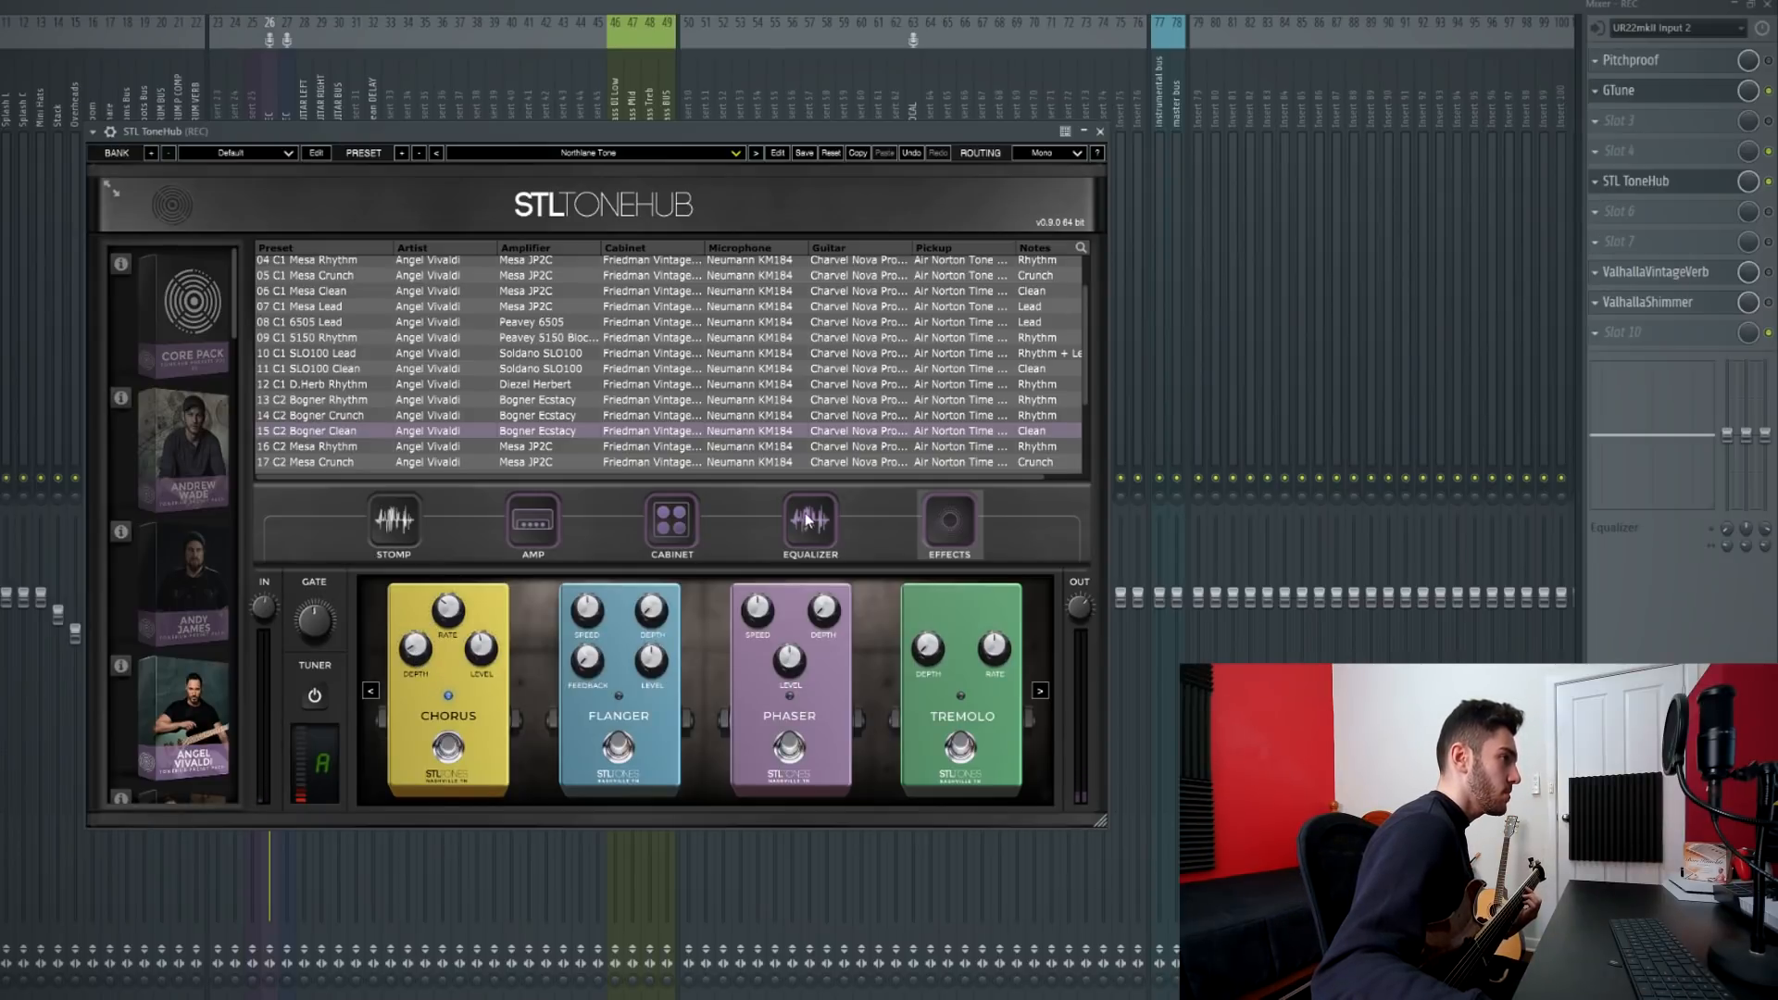
pyautogui.click(393, 522)
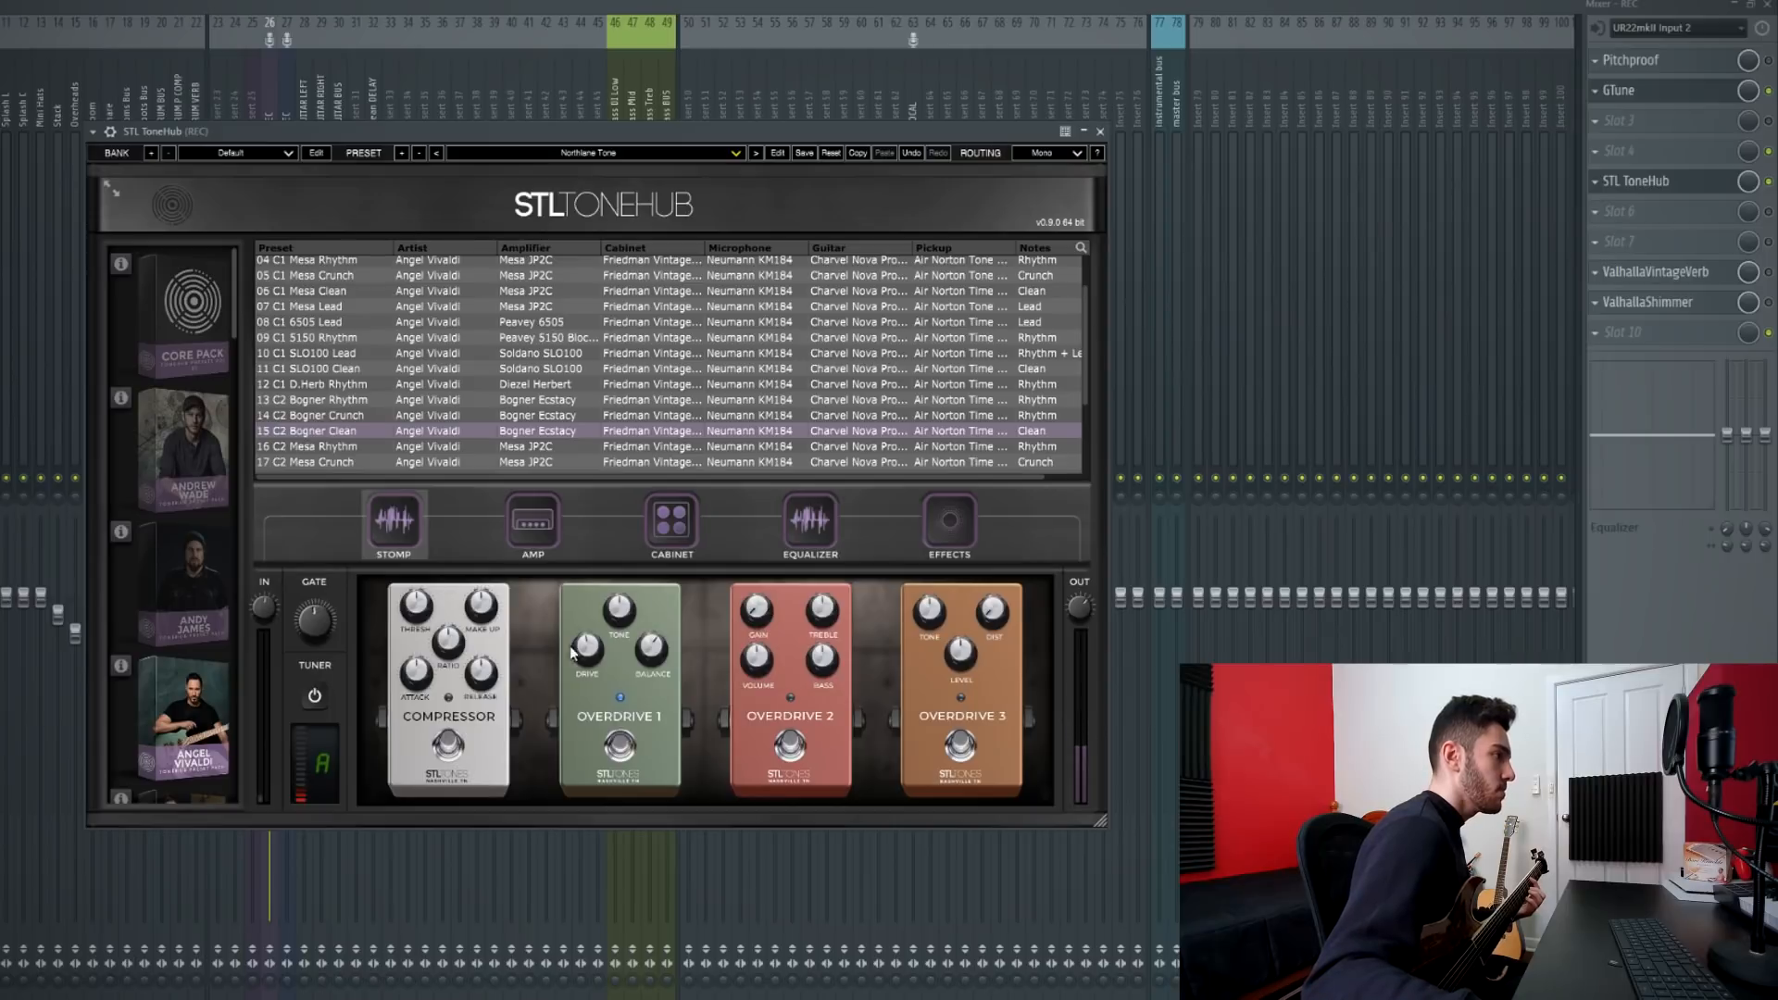
pyautogui.moveTo(613, 687)
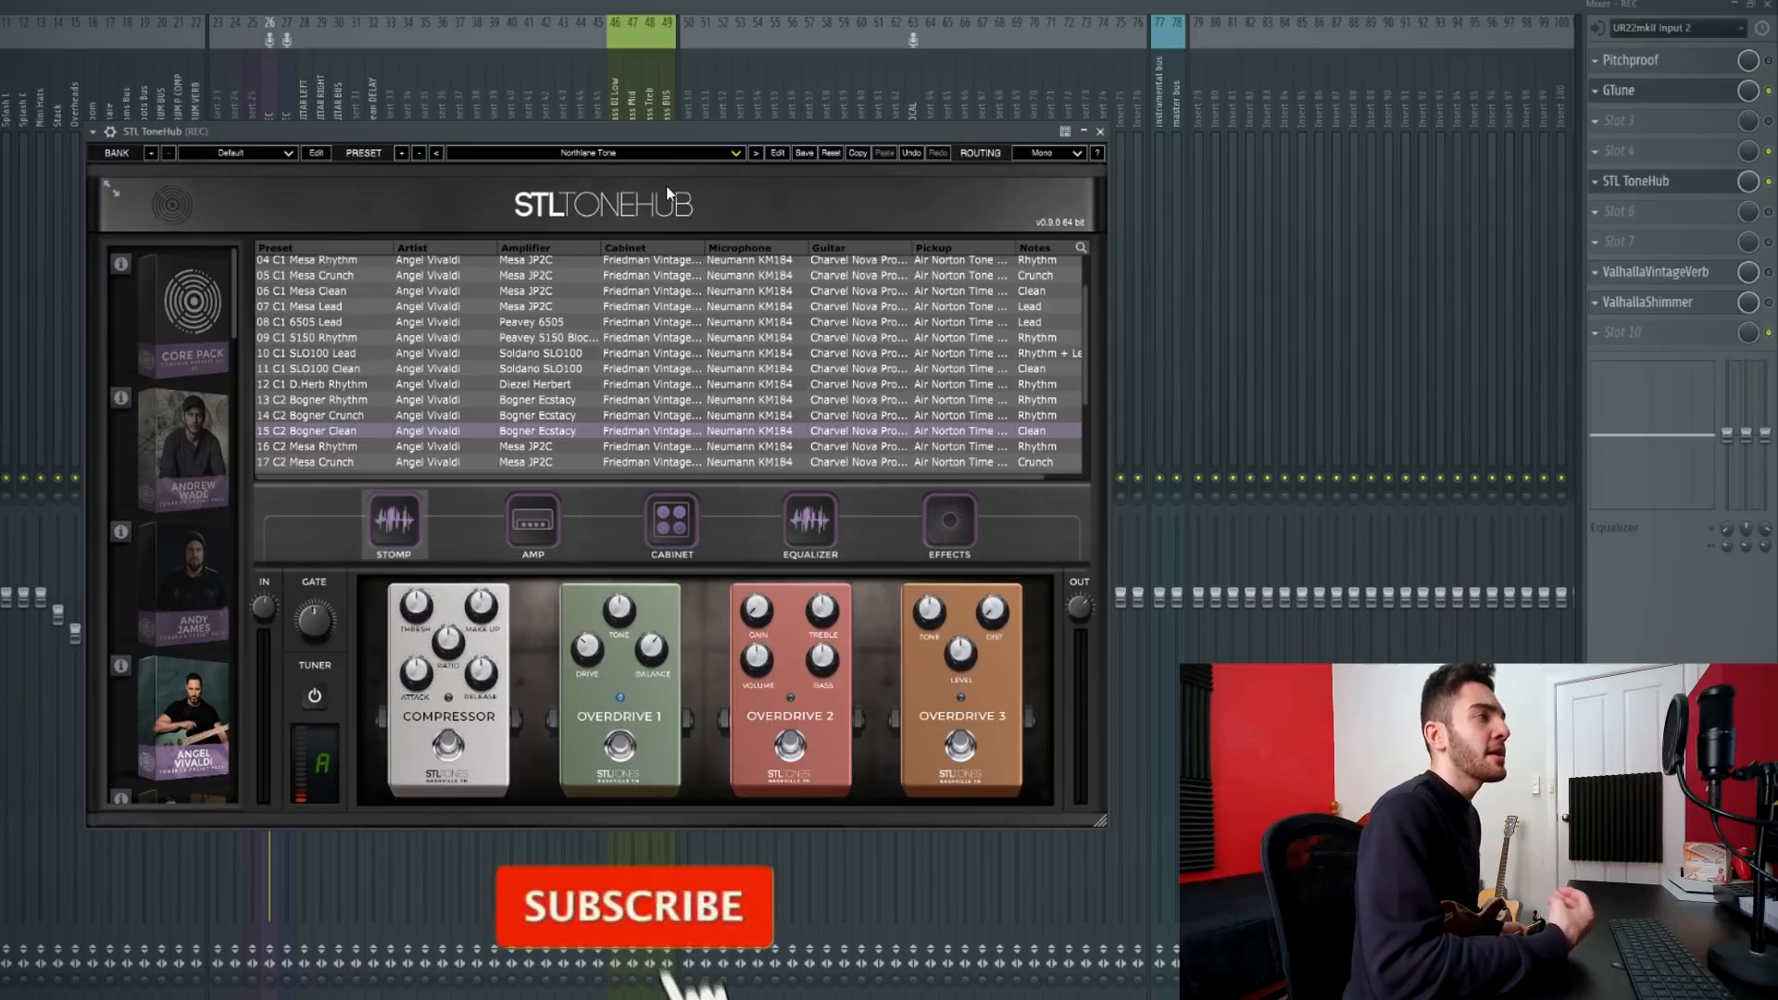
pyautogui.click(634, 904)
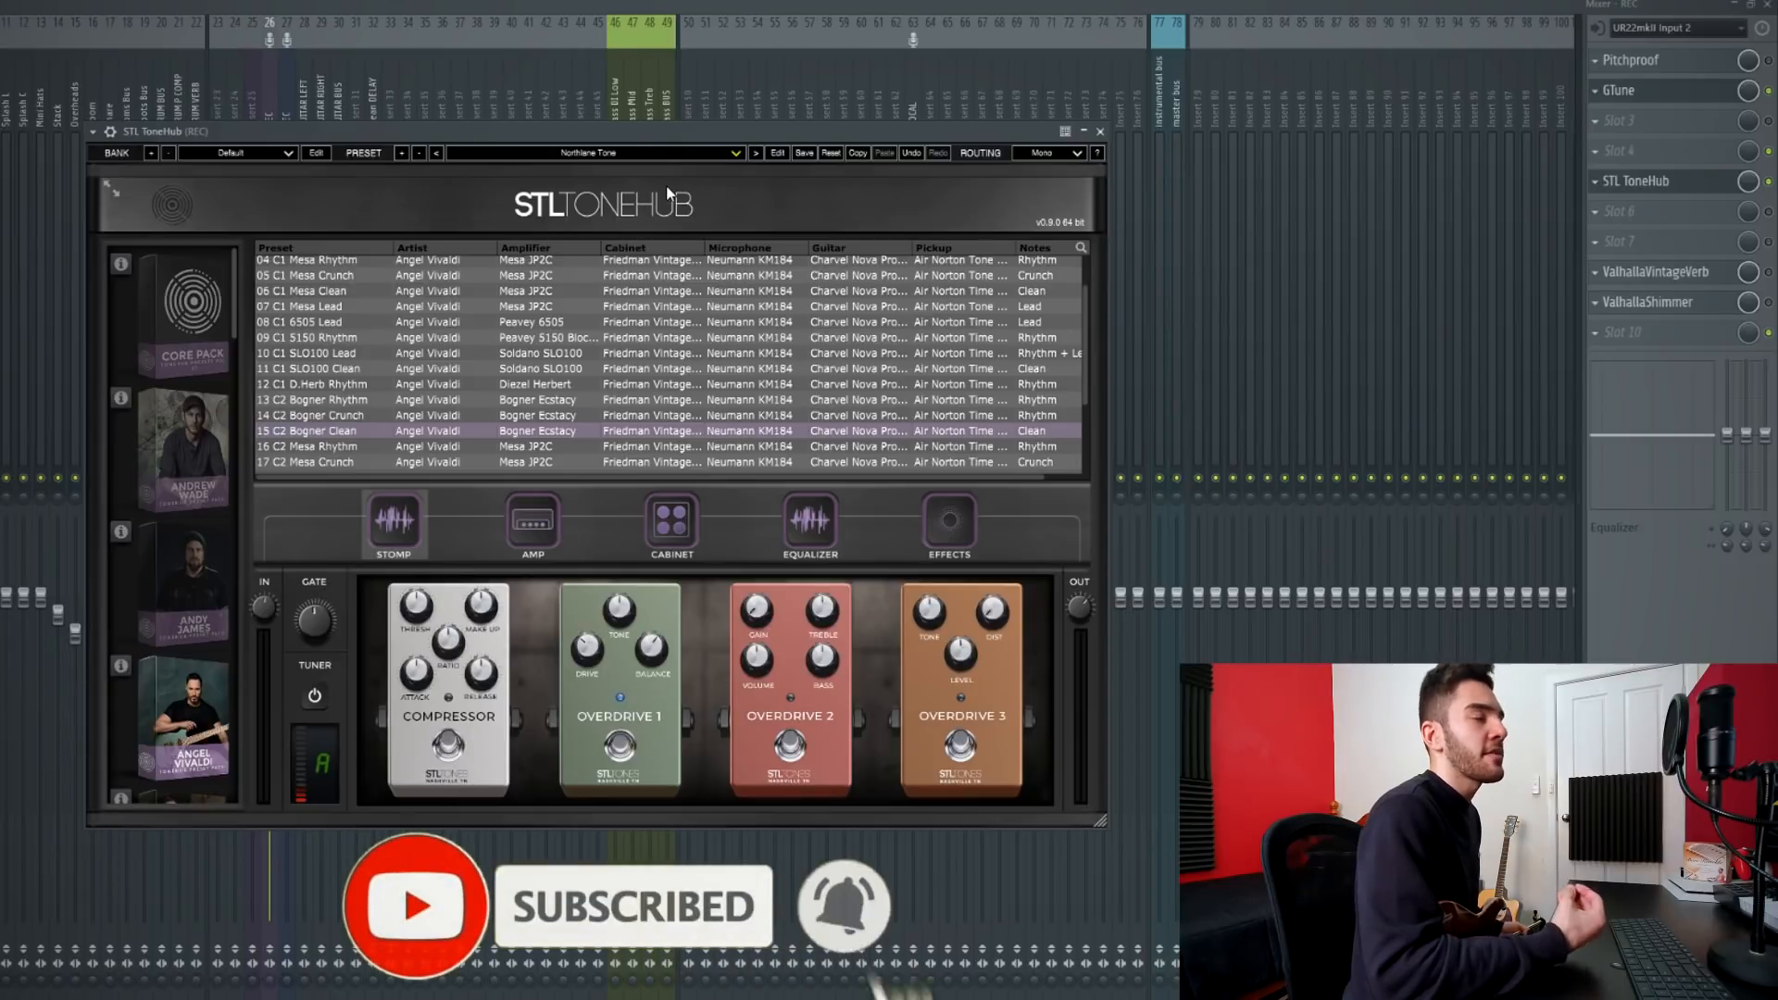